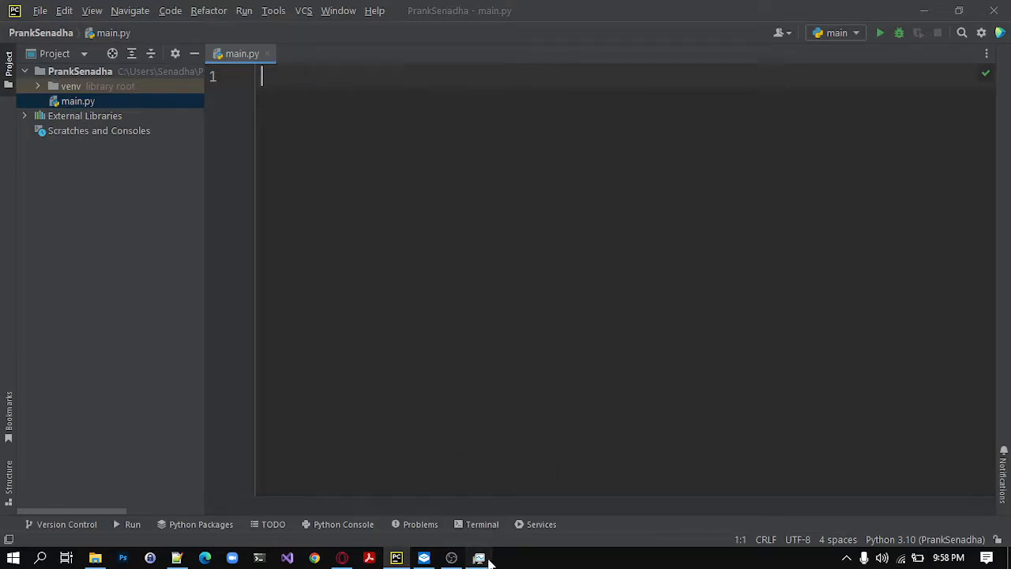
- Import Process from multiprocessing and import time at the top of main.py
click(478, 557)
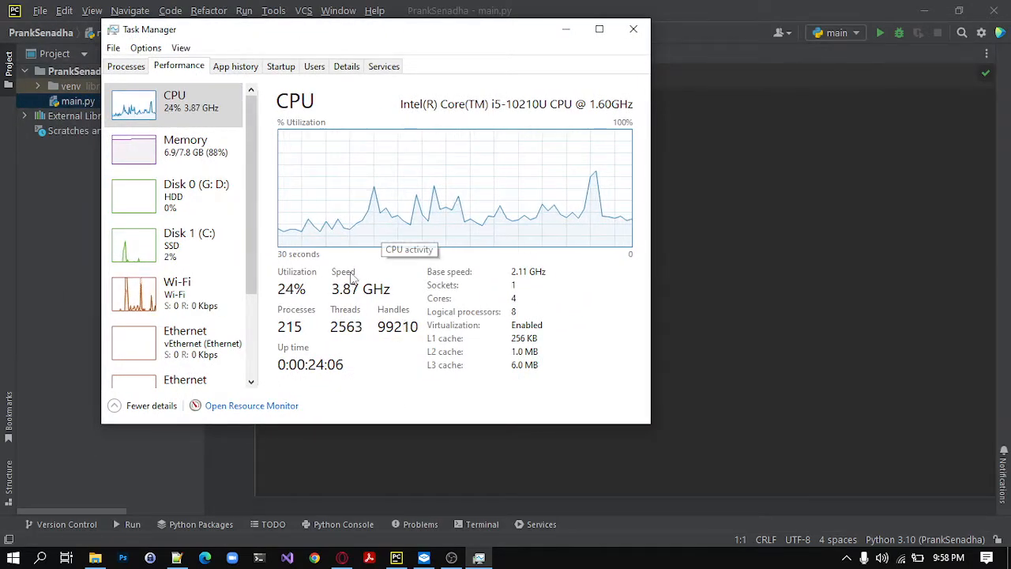
mouse_move(446, 195)
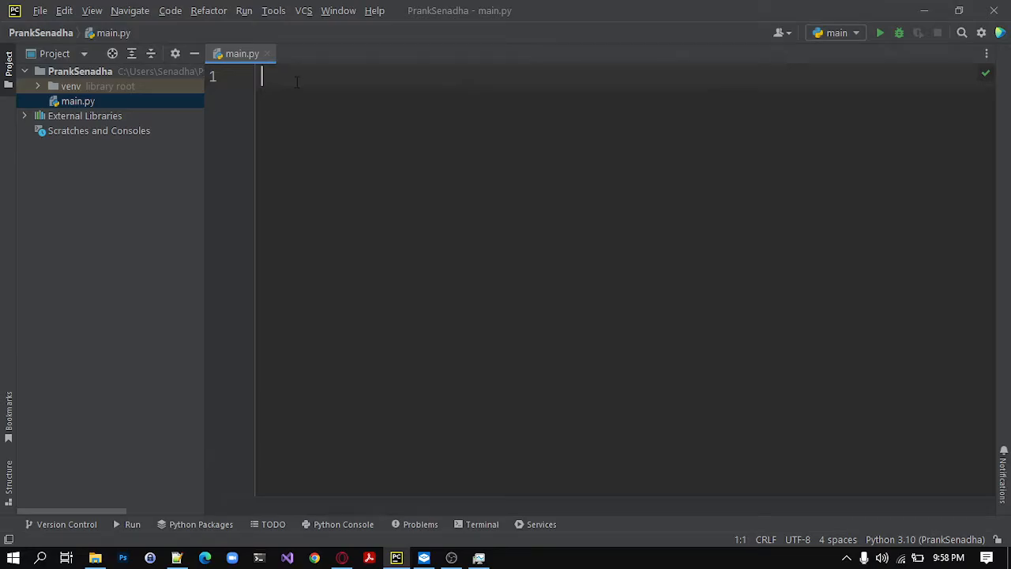
text(from multiprocessing)
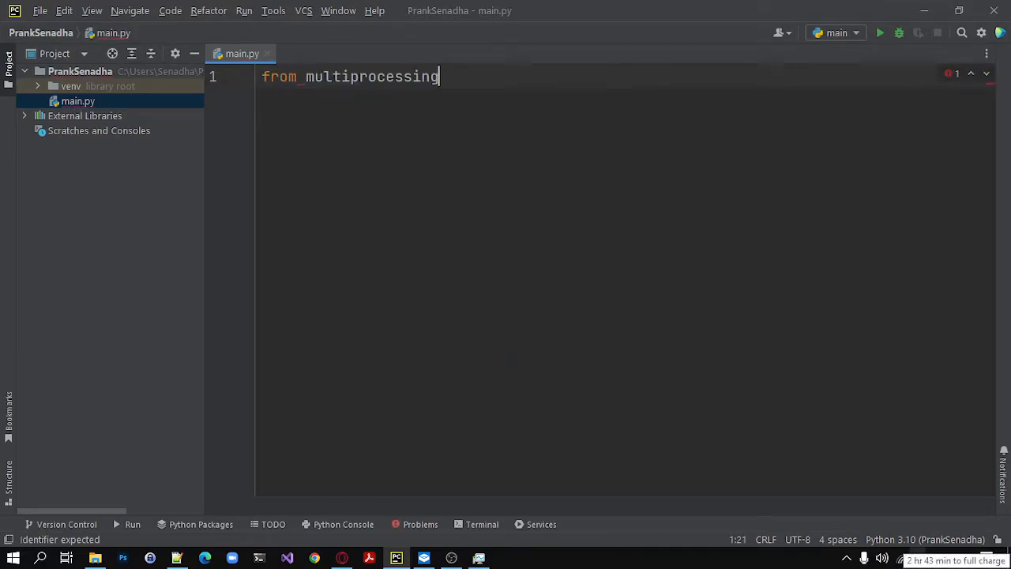
text(import Process)
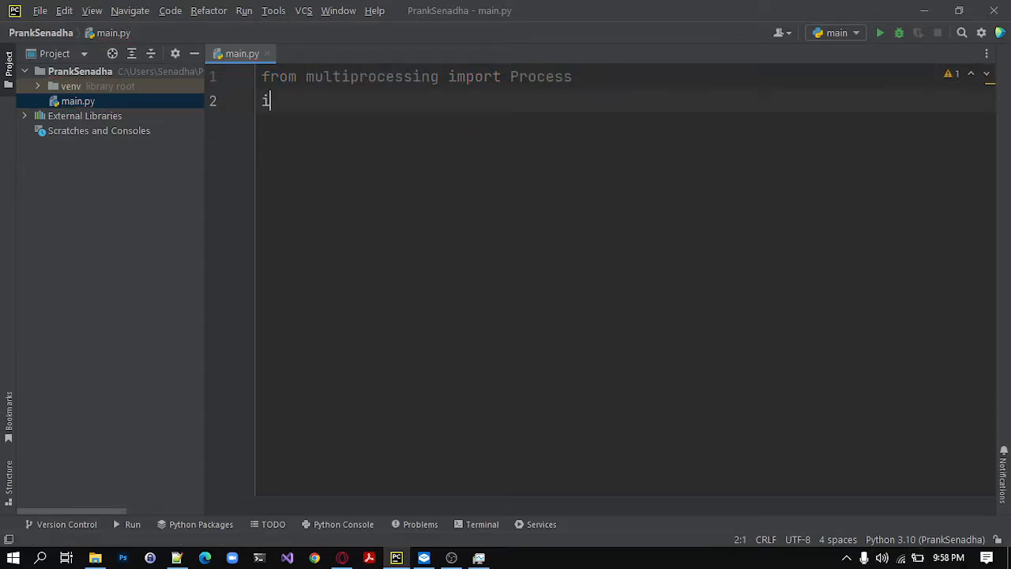
text(mport tim)
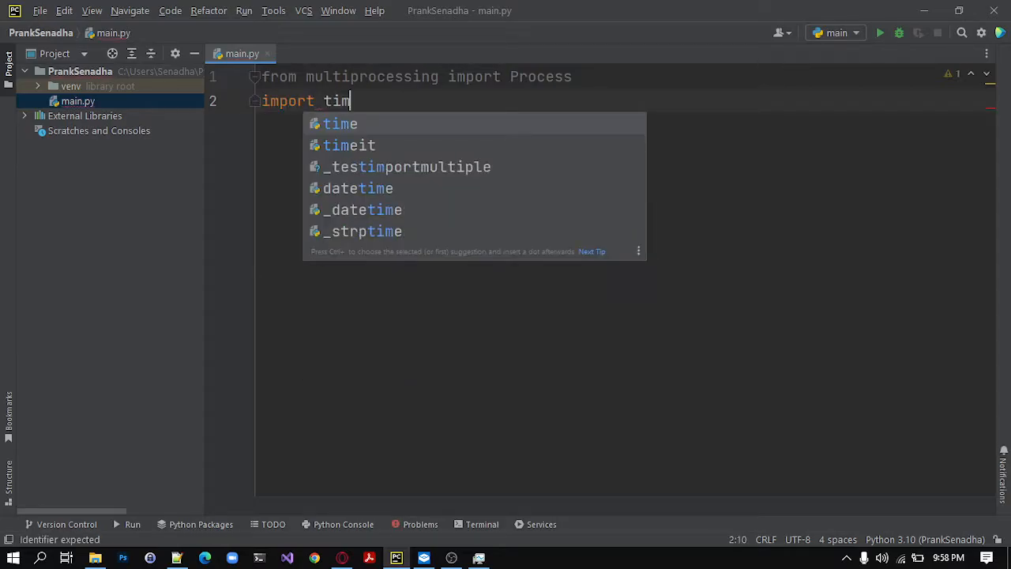
text(e)
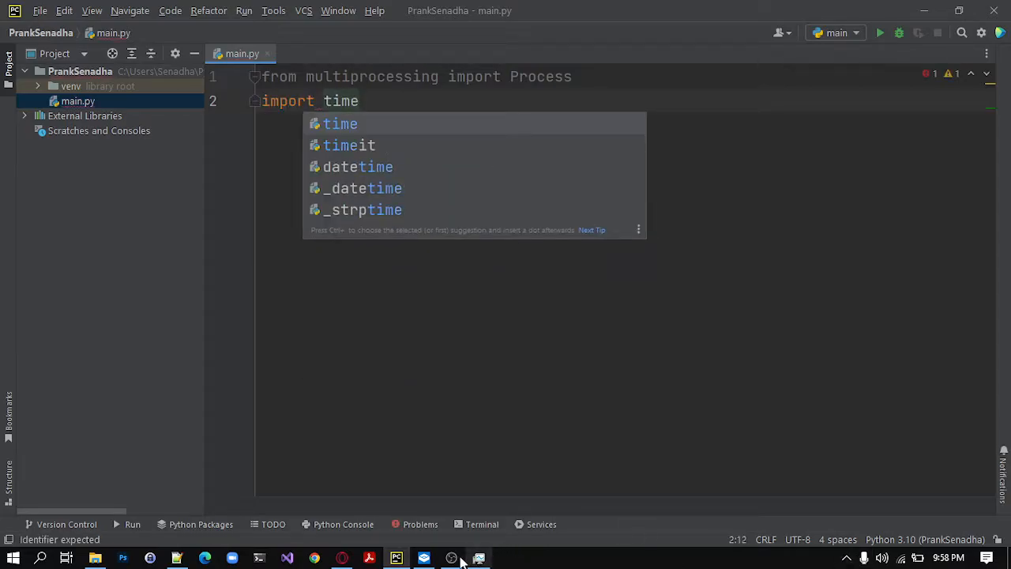
key(Escape)
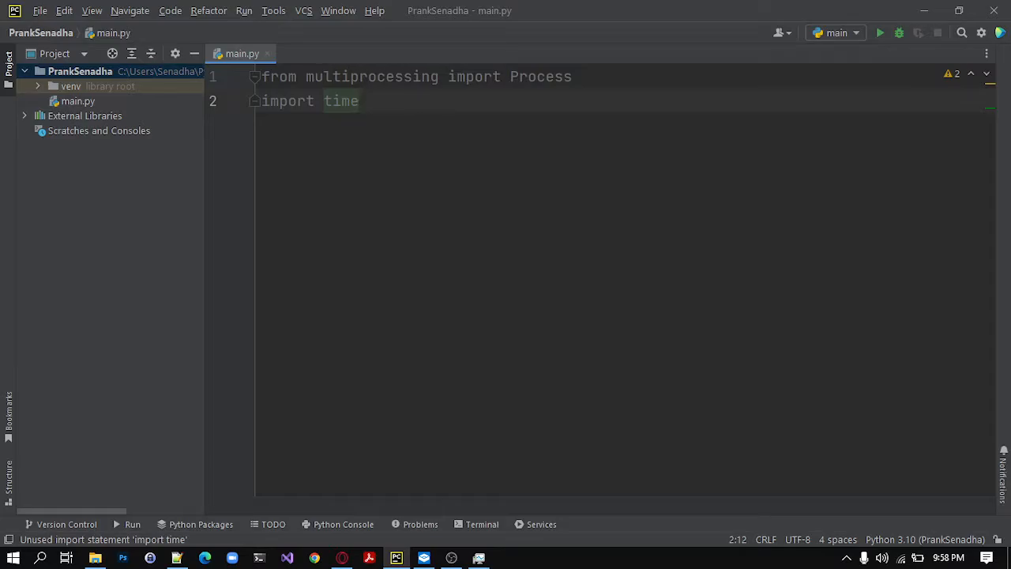
key(enter)
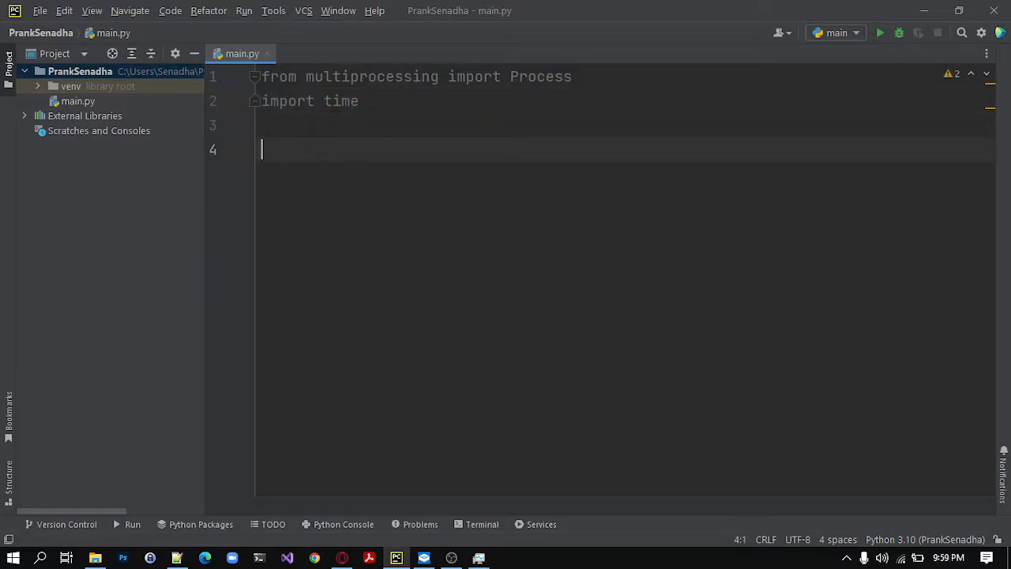
- Add an if __name__ == "__main__": guard that calls main()
text(if)
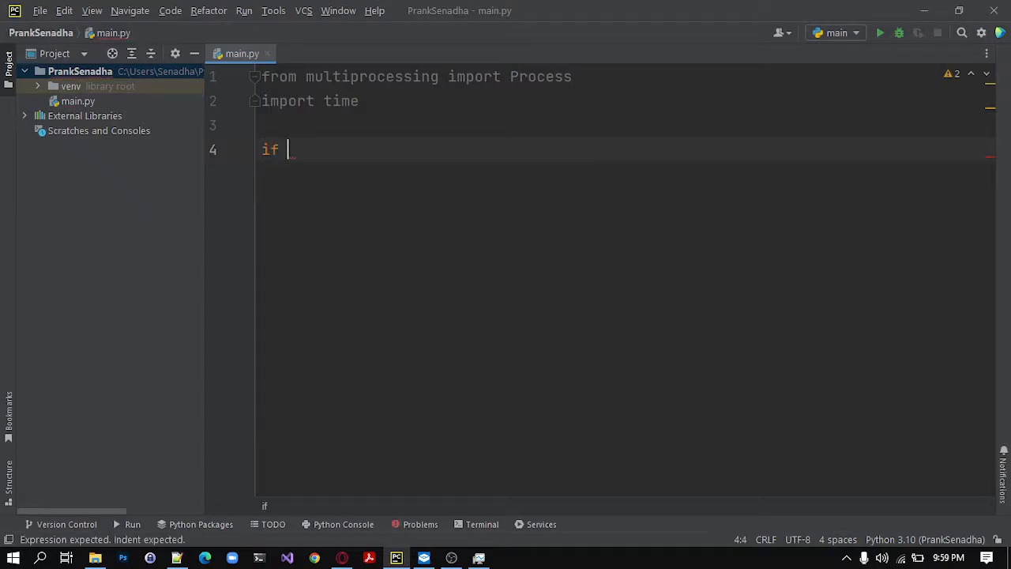
text(__)
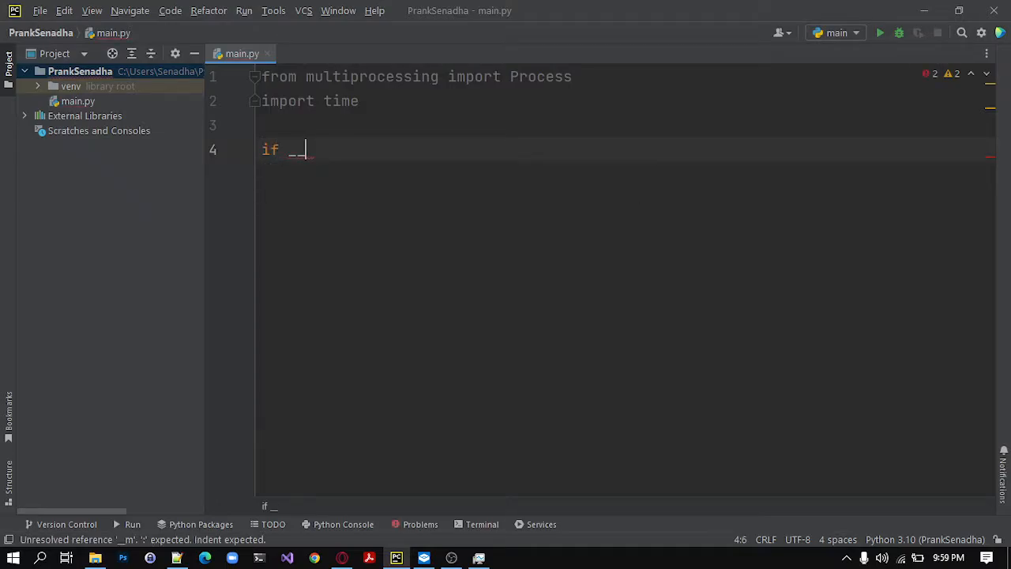
text(_name__ == ")
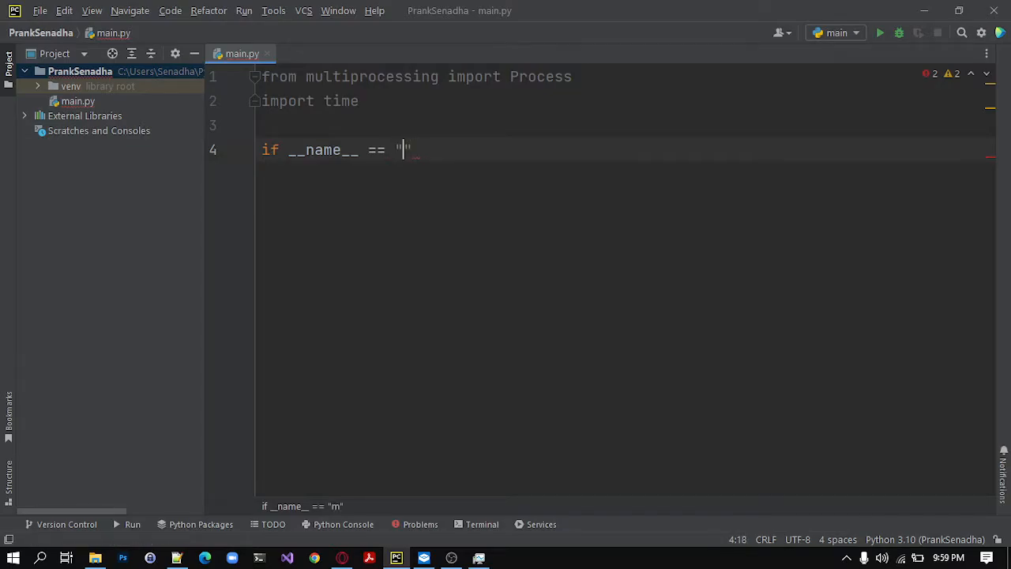
text(__main__)
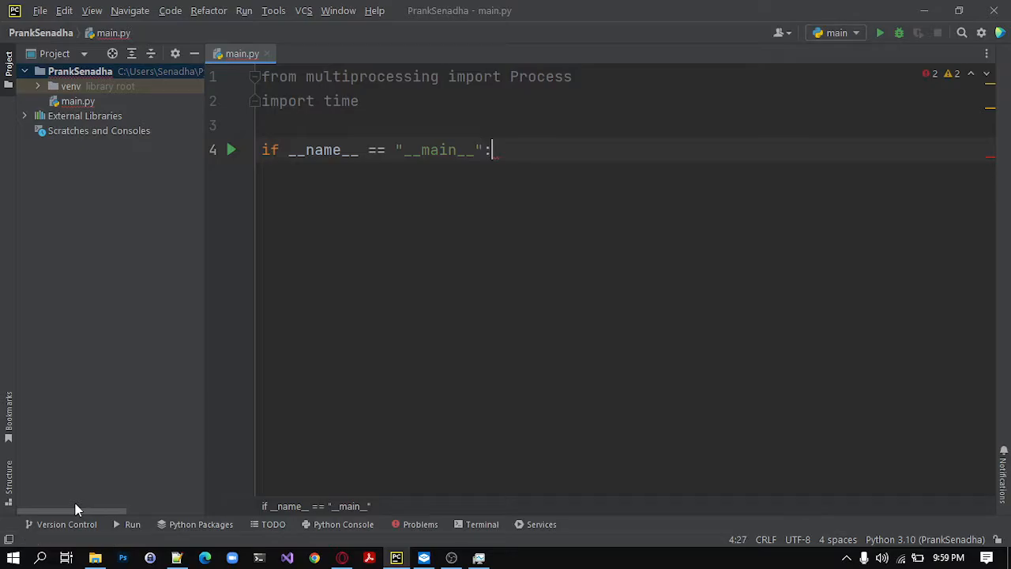
key(enter)
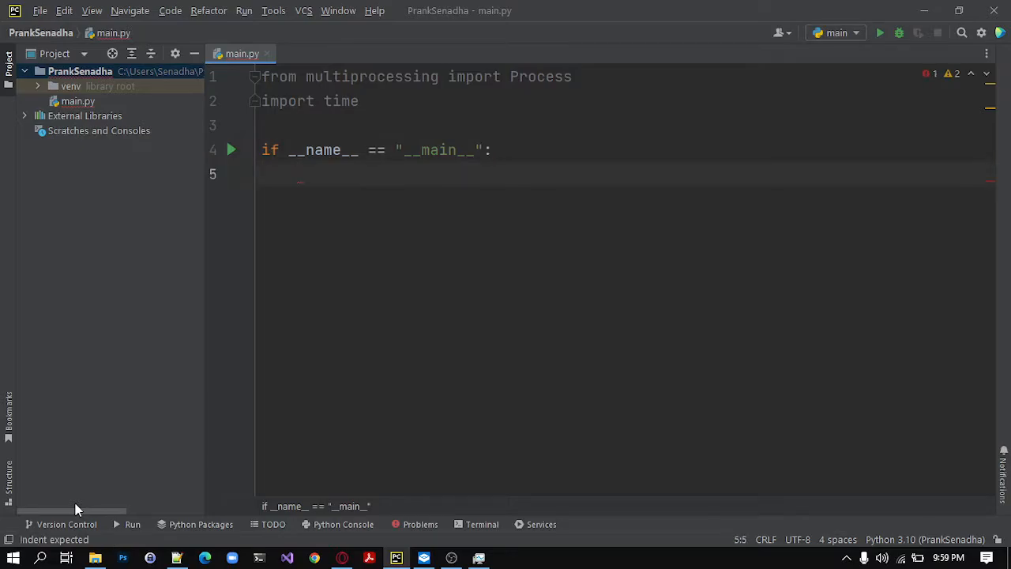
text(main)
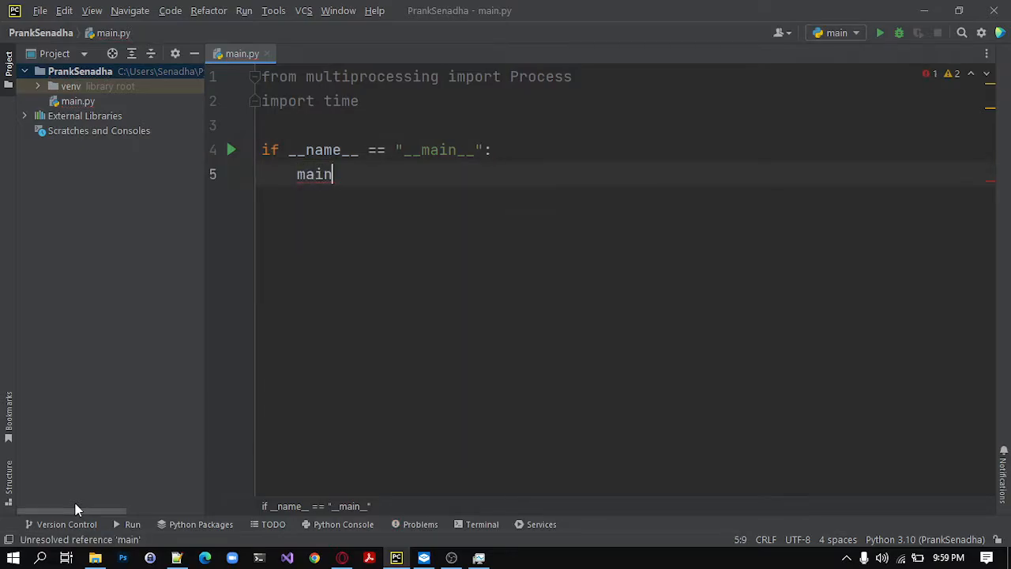
text(())
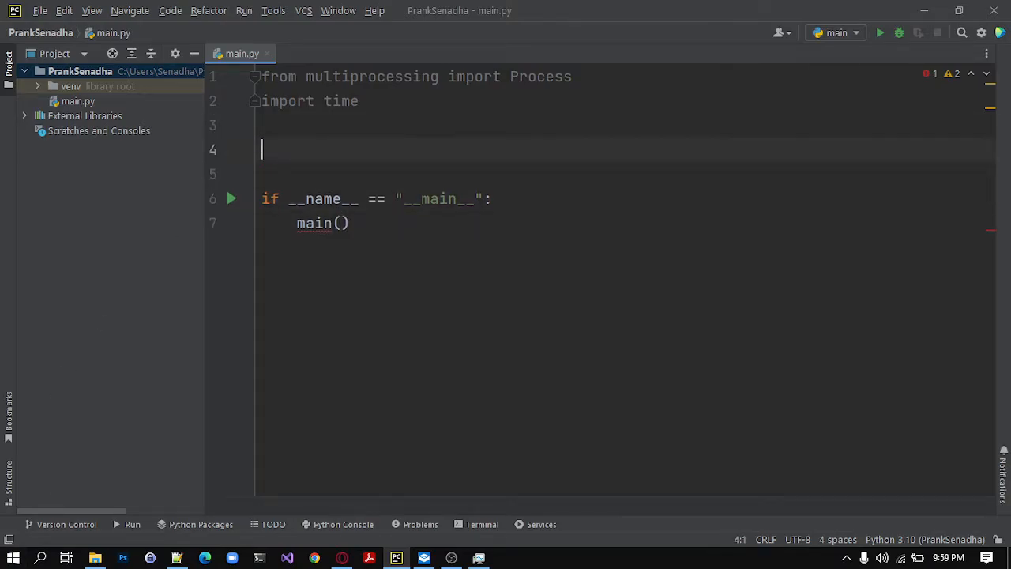
- Add a placeholder def main() function above the guard
text(de)
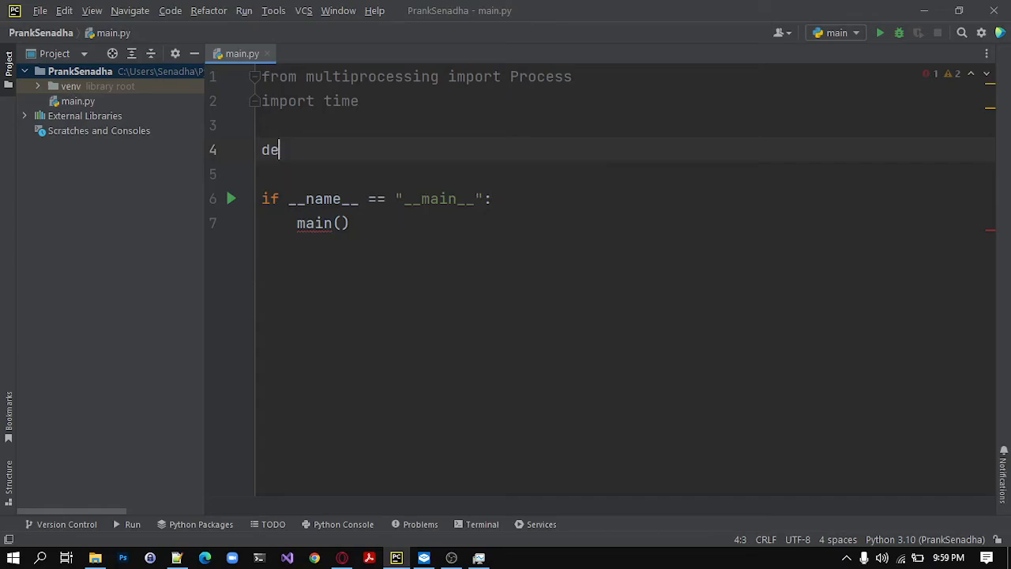
text(f main():)
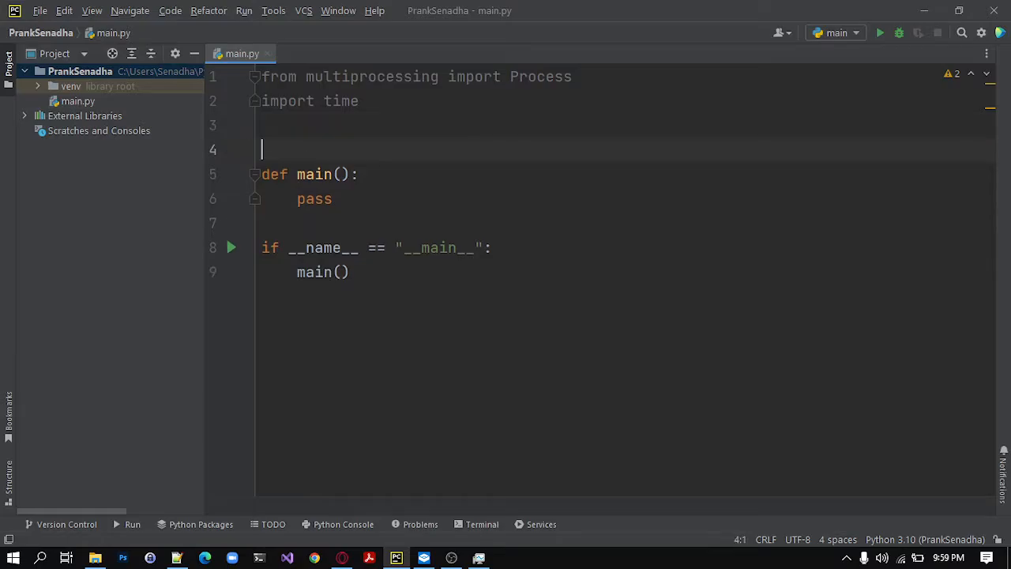
key(enter)
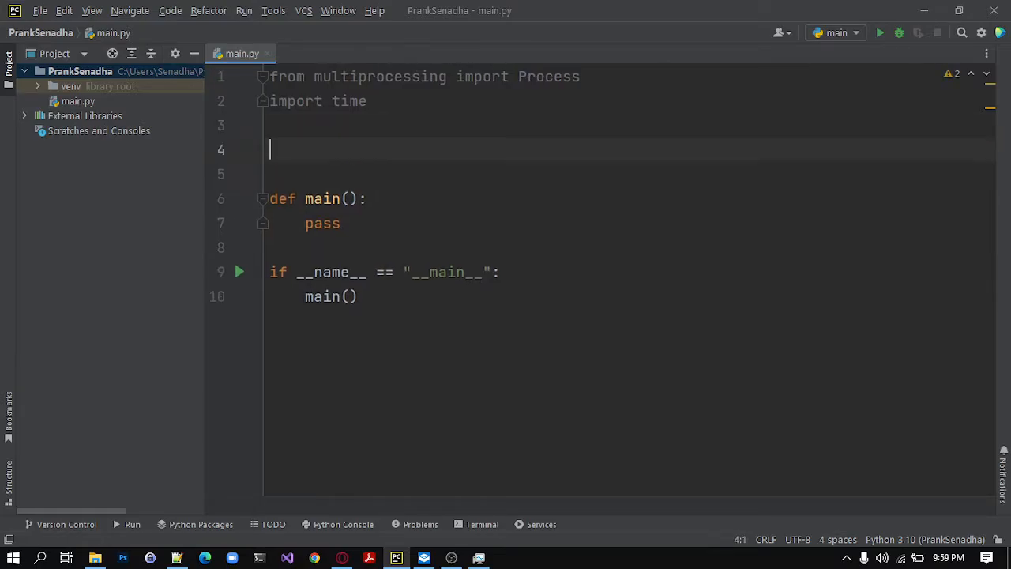
- Define counter(num) with count = 0, incrementing count by 1 while count < num
text(def)
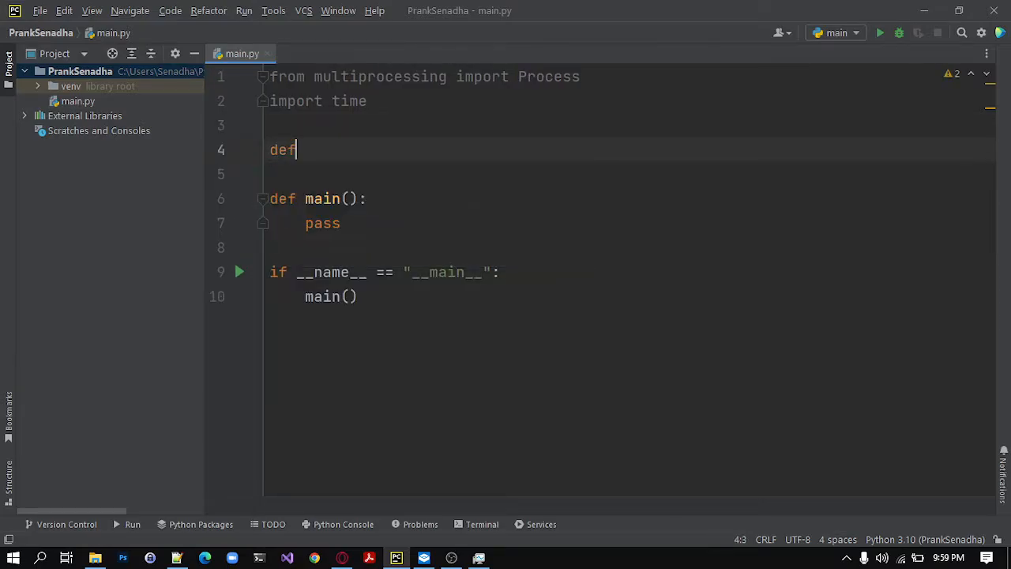
text(counter)
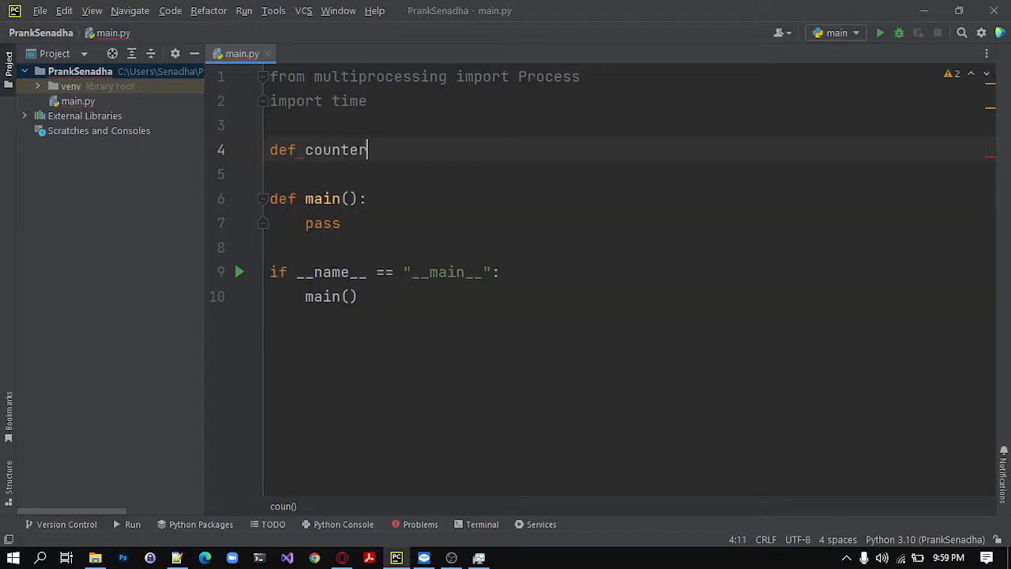
text(())
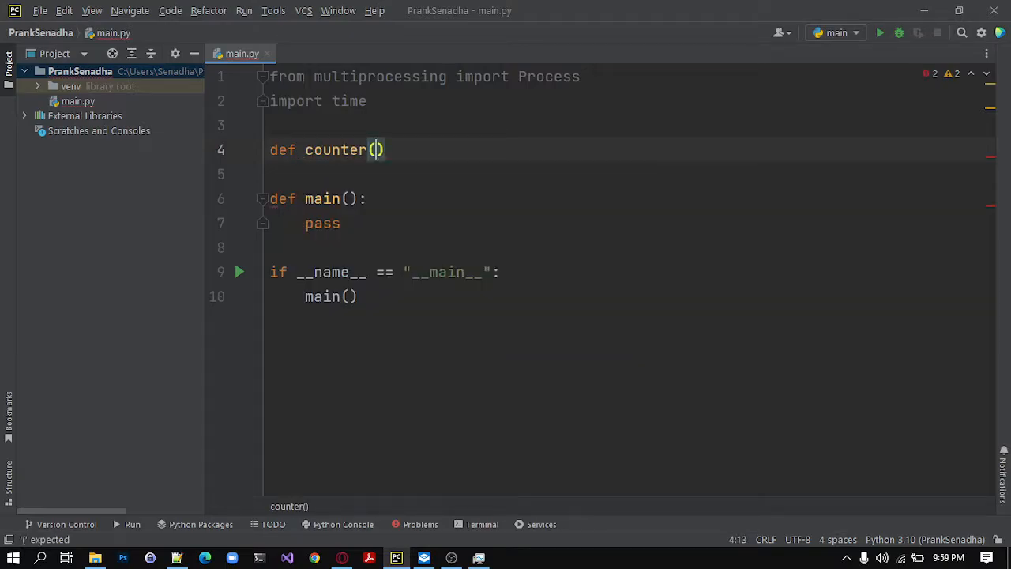
text(n)
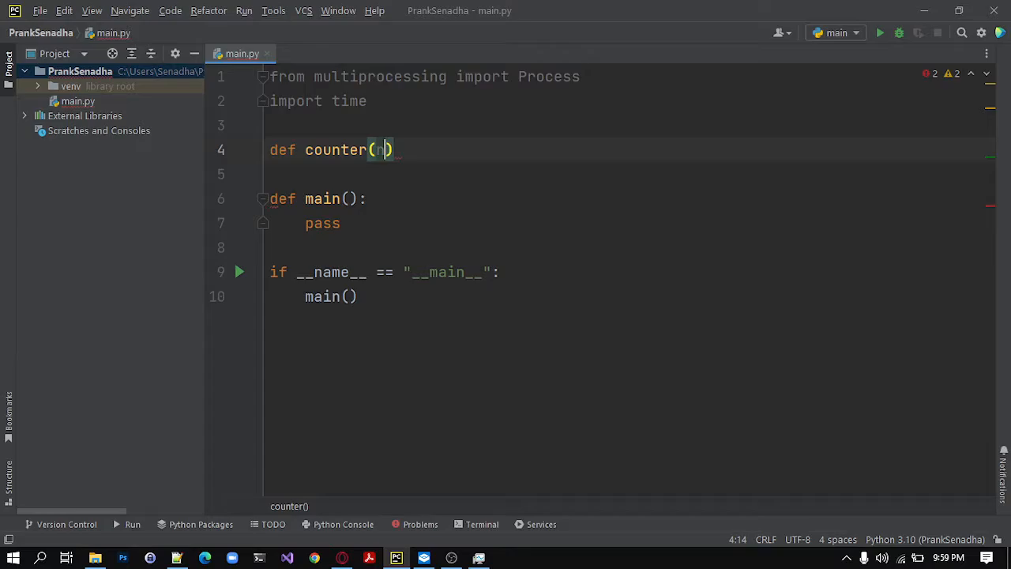
text(um)
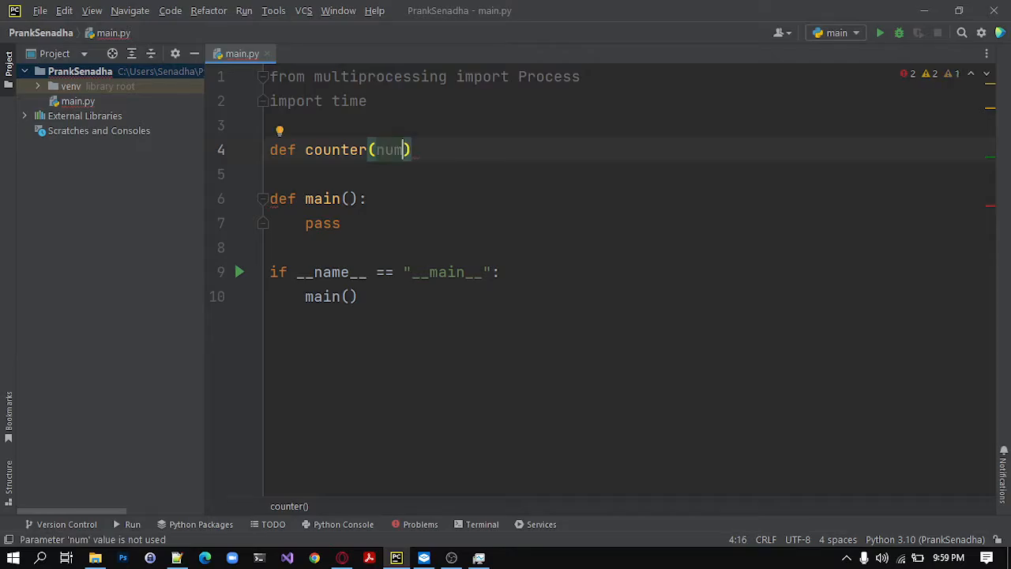
text(:)
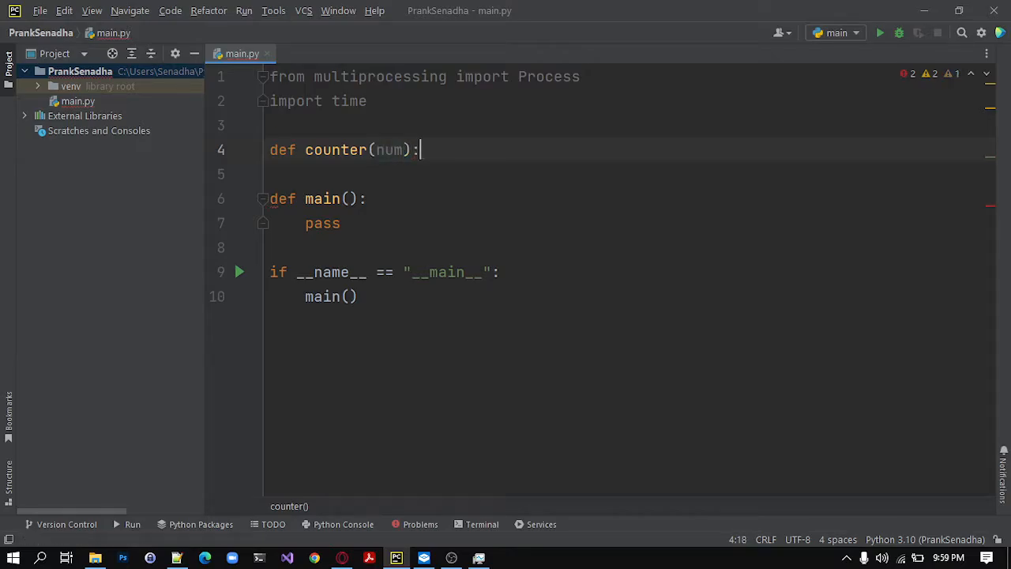
text(count = 0)
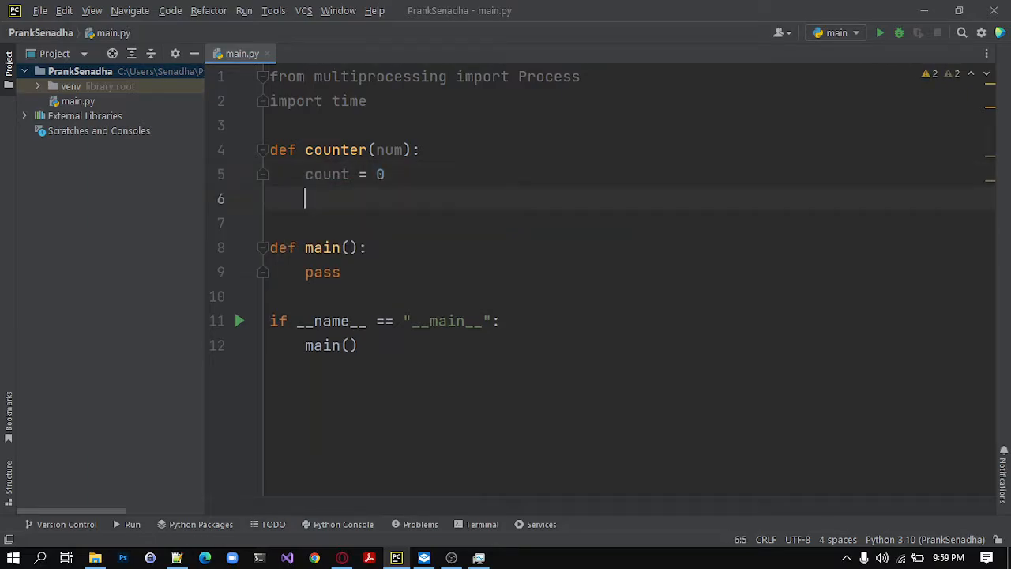
text(while)
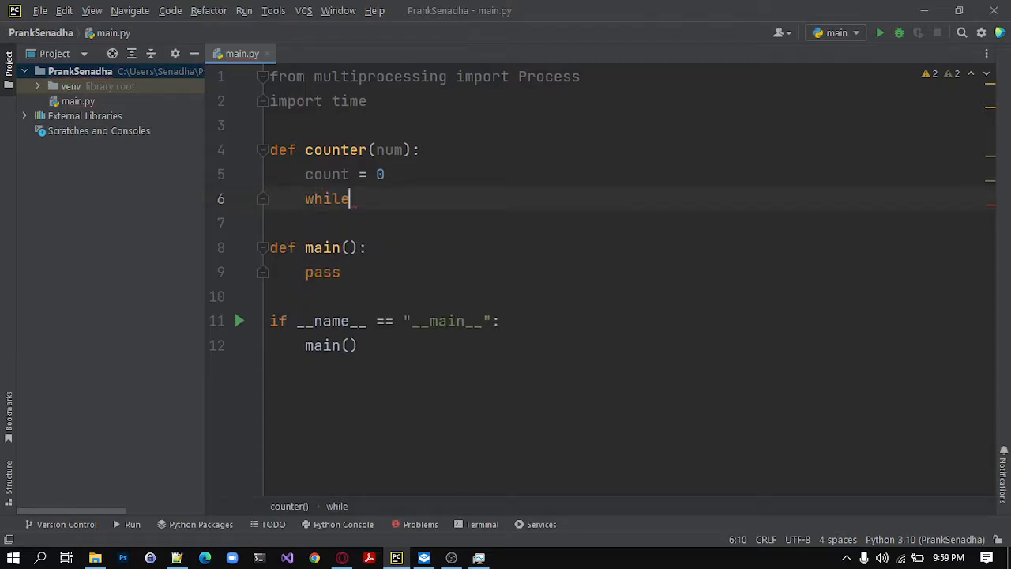
text(count < num)
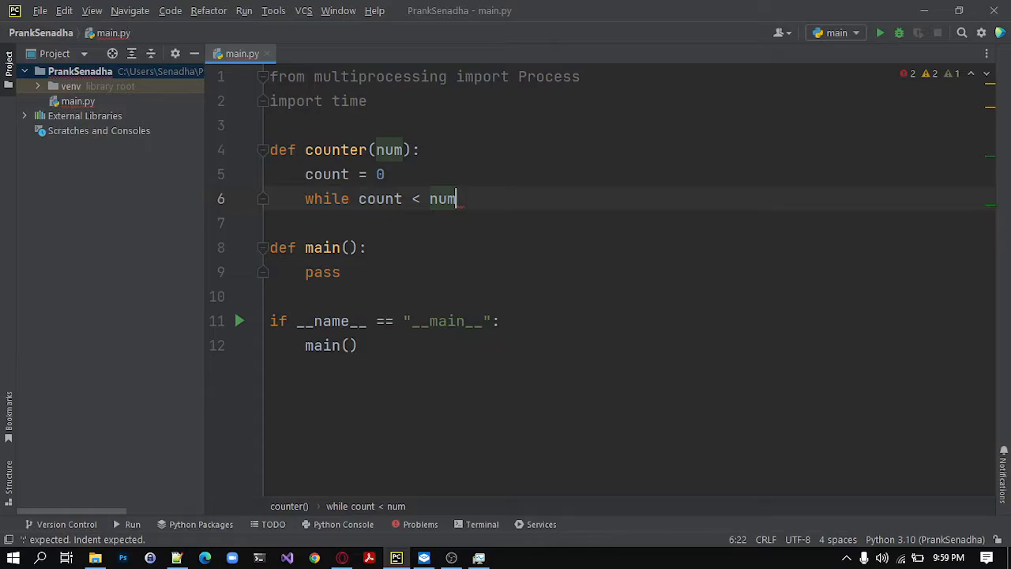
text(:)
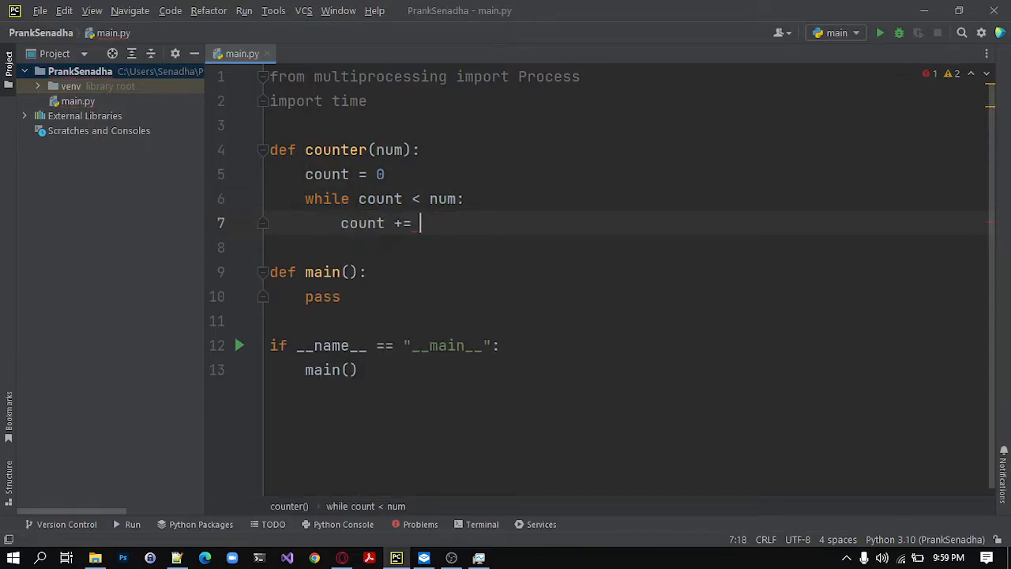
text(1)
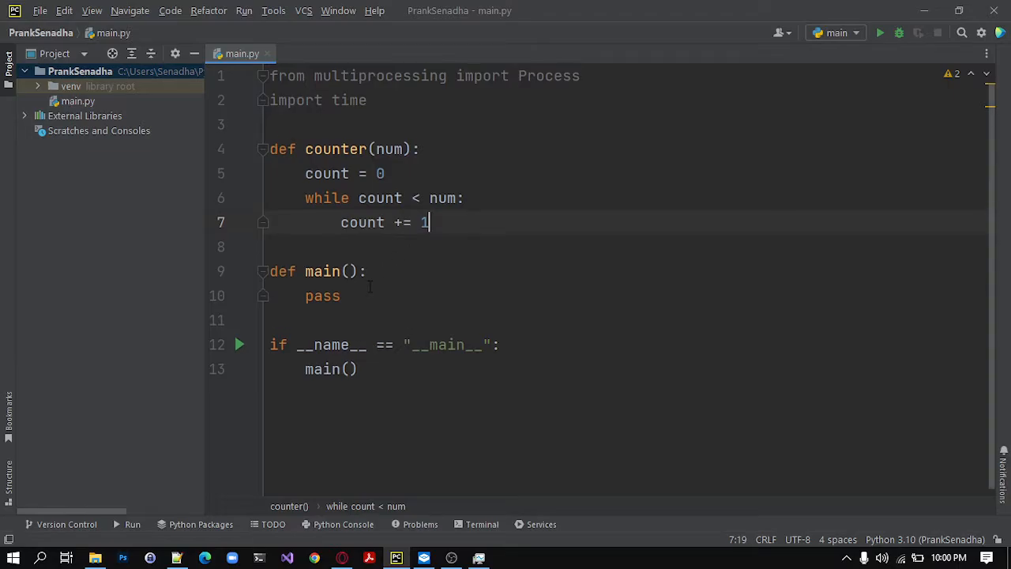
double_click(323, 295)
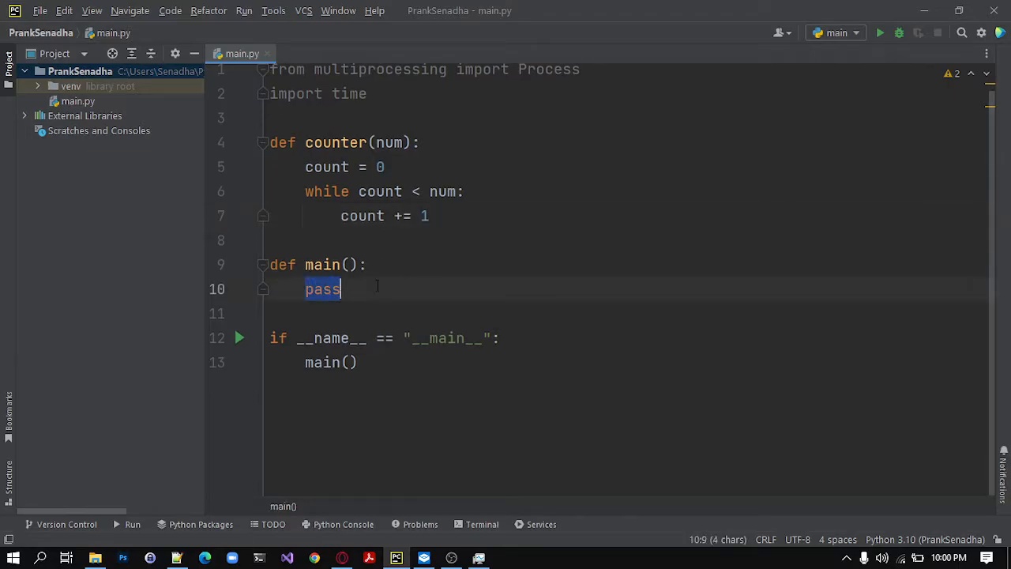
- Begin the assignment 'a =' inside main() after checking CPU usage
text(a)
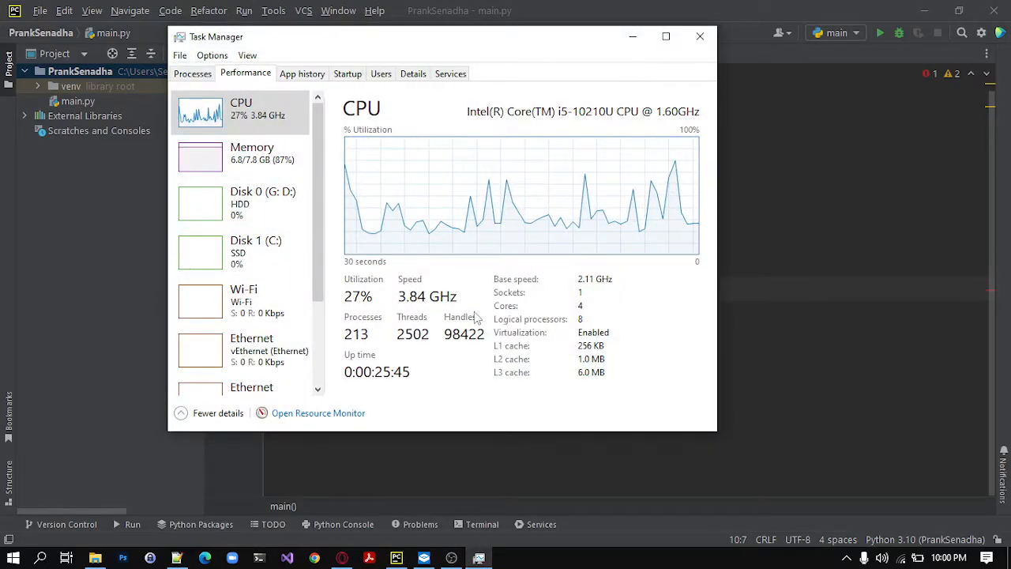
mouse_move(560, 326)
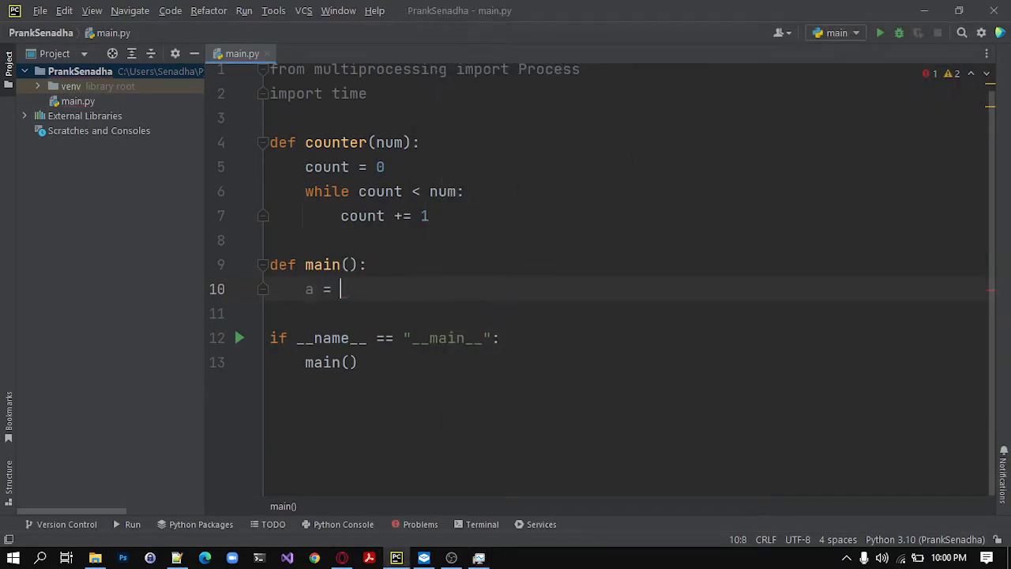
text(Process)
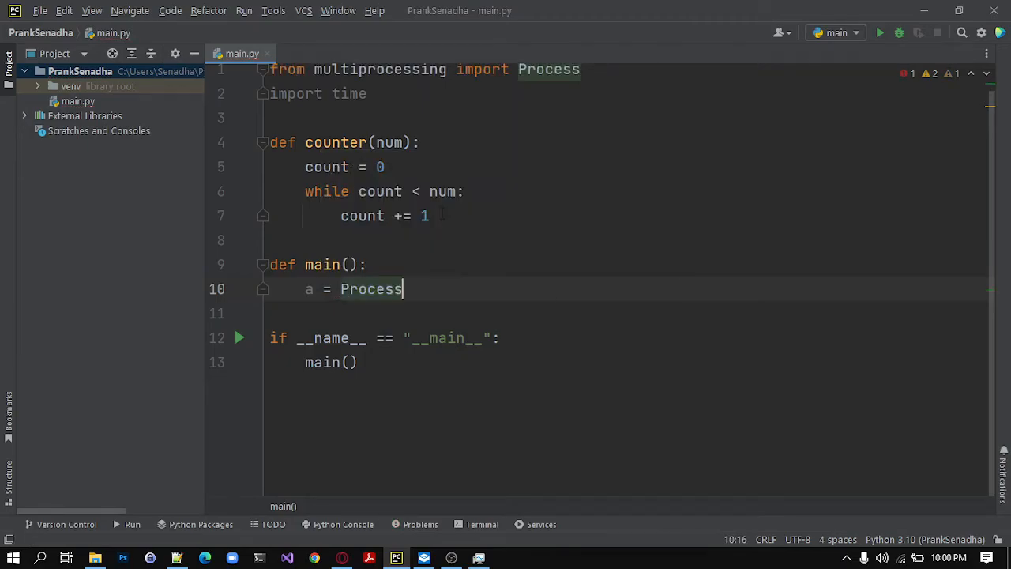
text((target=)
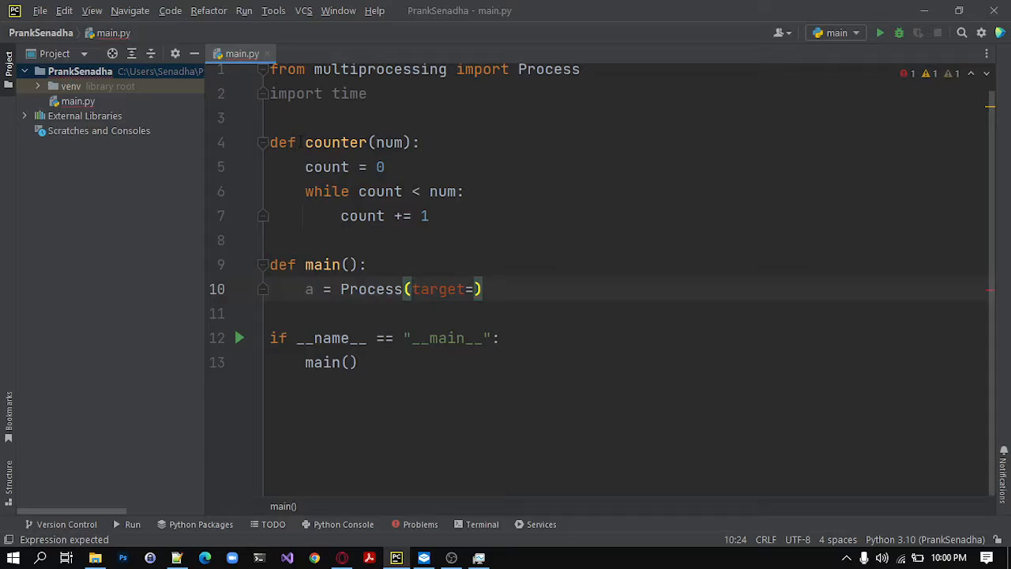
double_click(336, 142)
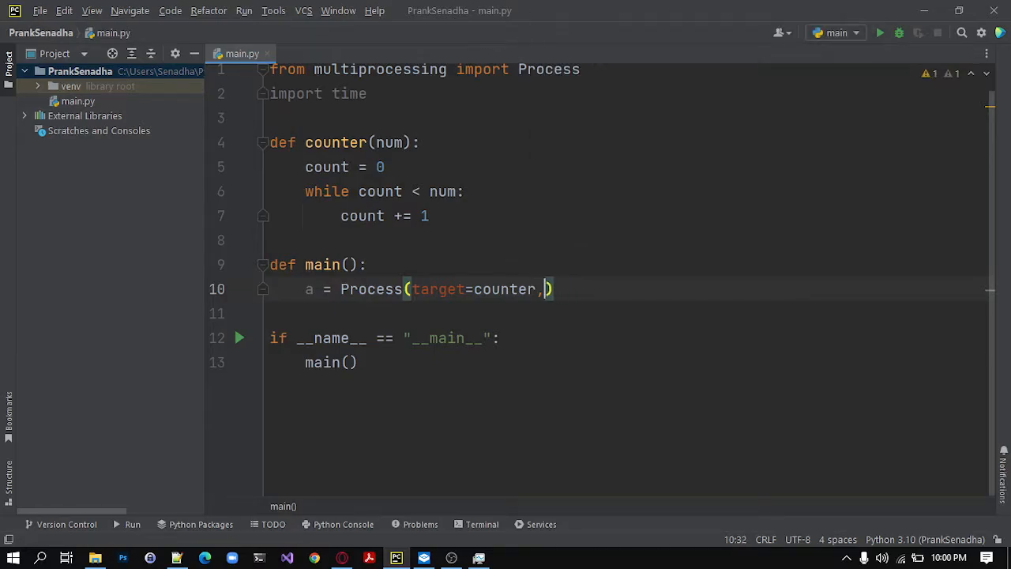
text(args=)
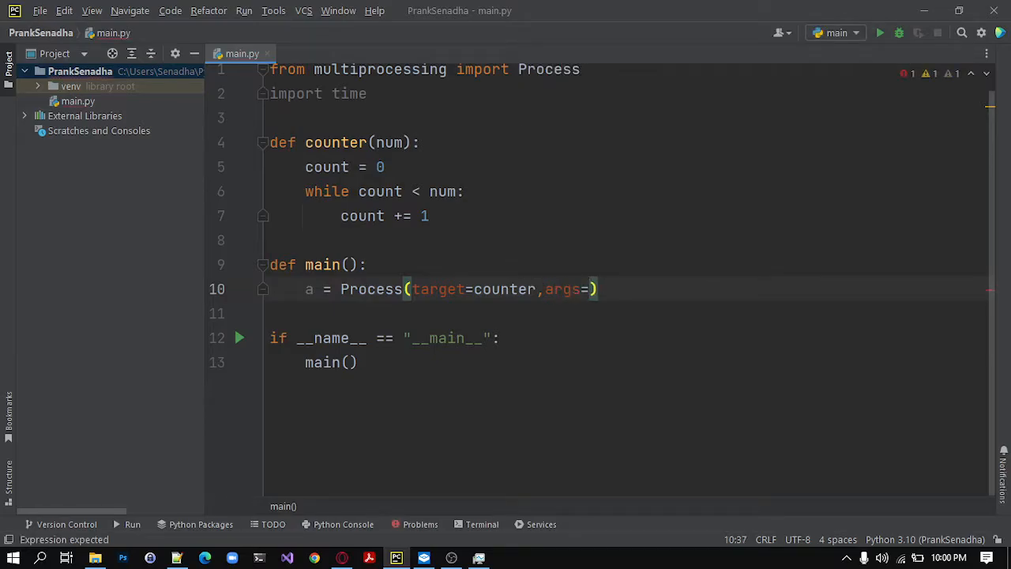
text(())
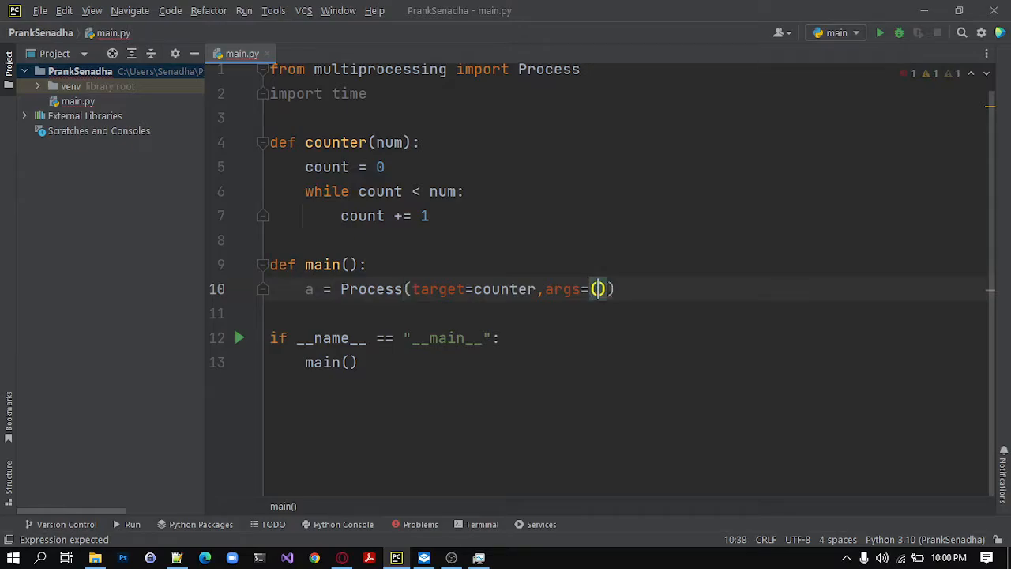
text(100000000000)
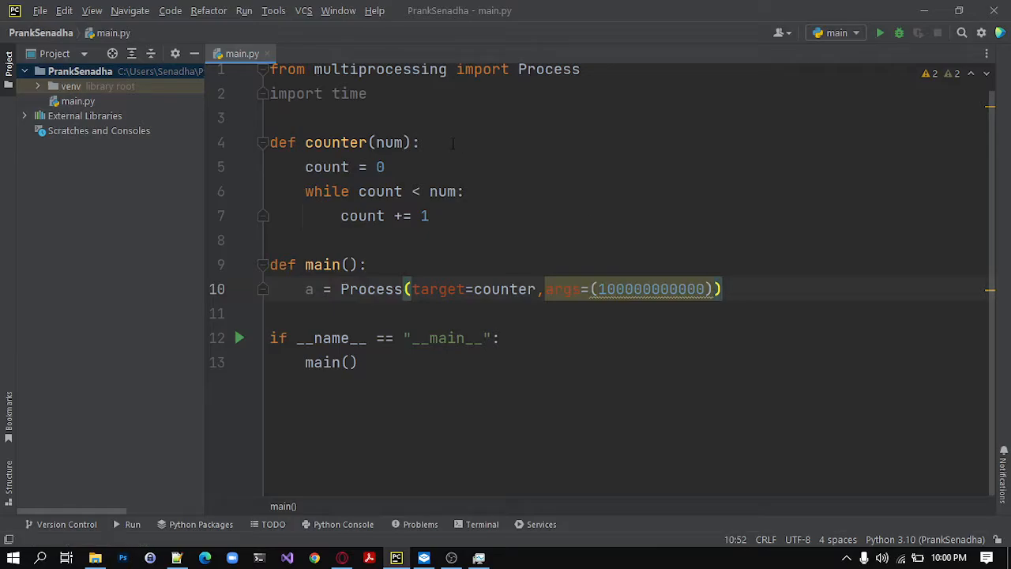
double_click(388, 142)
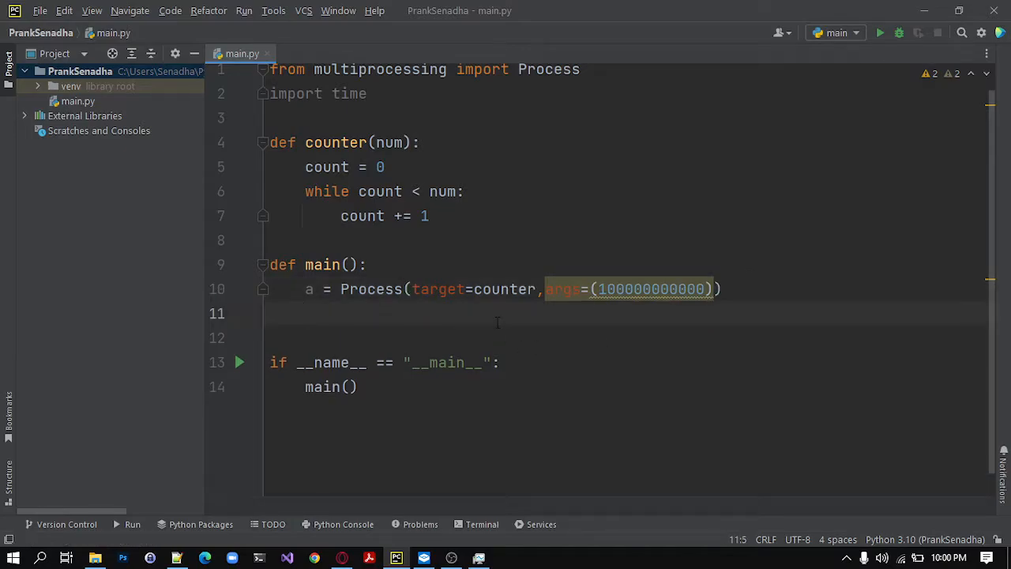
- Add a.start() and a.join(), make args a tuple, and watch CPU in Task Manager
text(a)
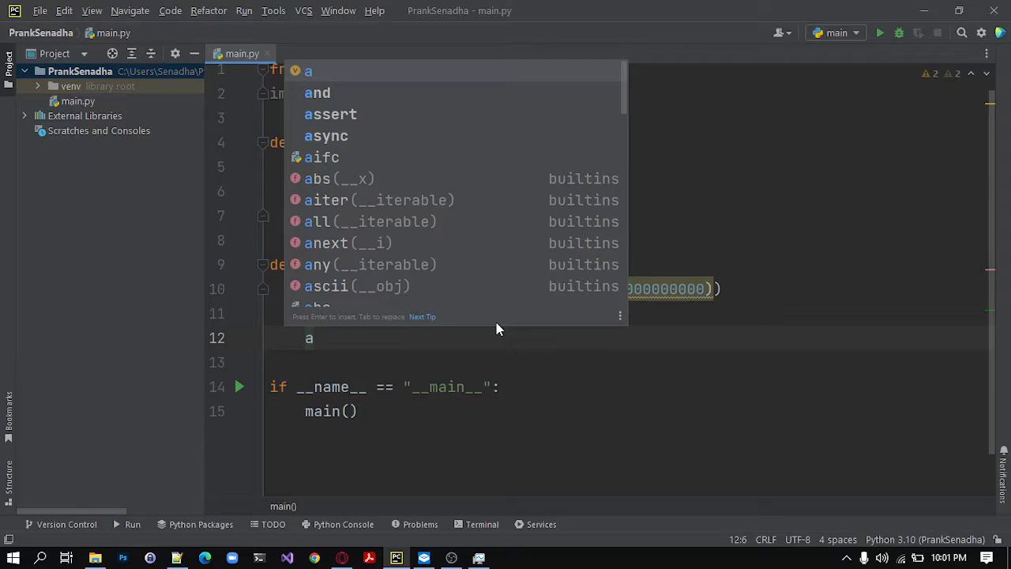
text(.start())
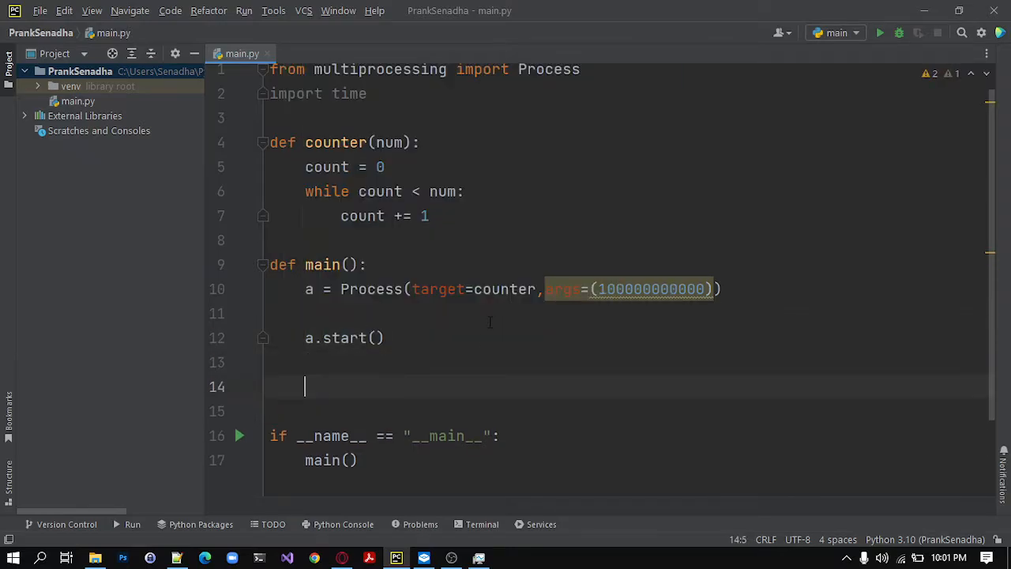
scroll(down, 3)
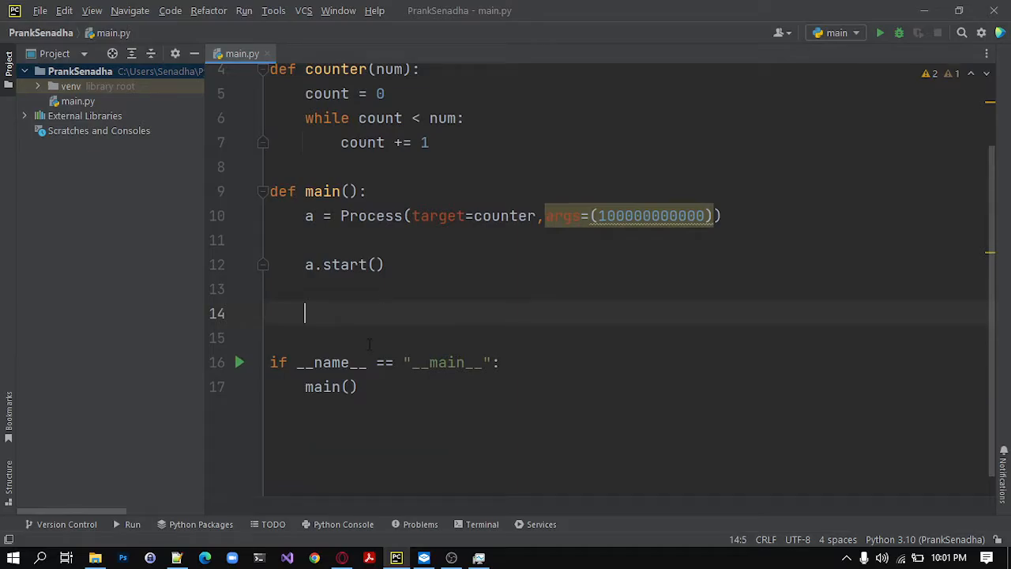
text(a.join()
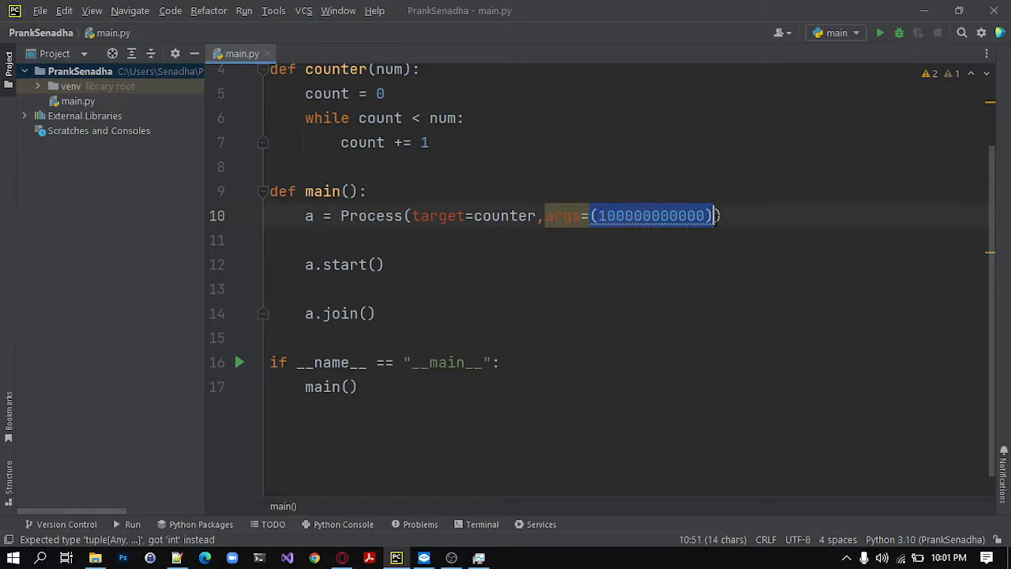
text(,)
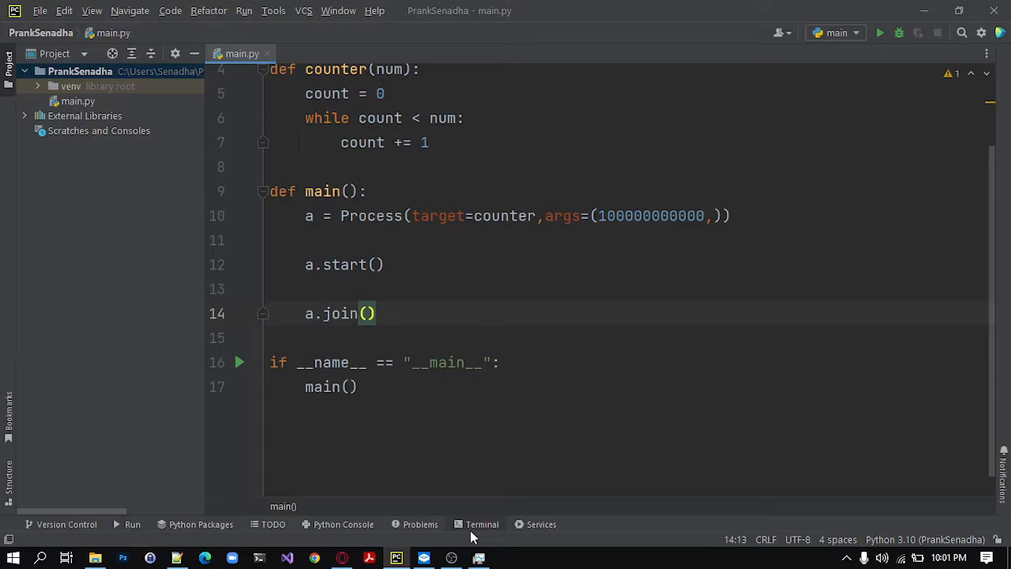
click(880, 33)
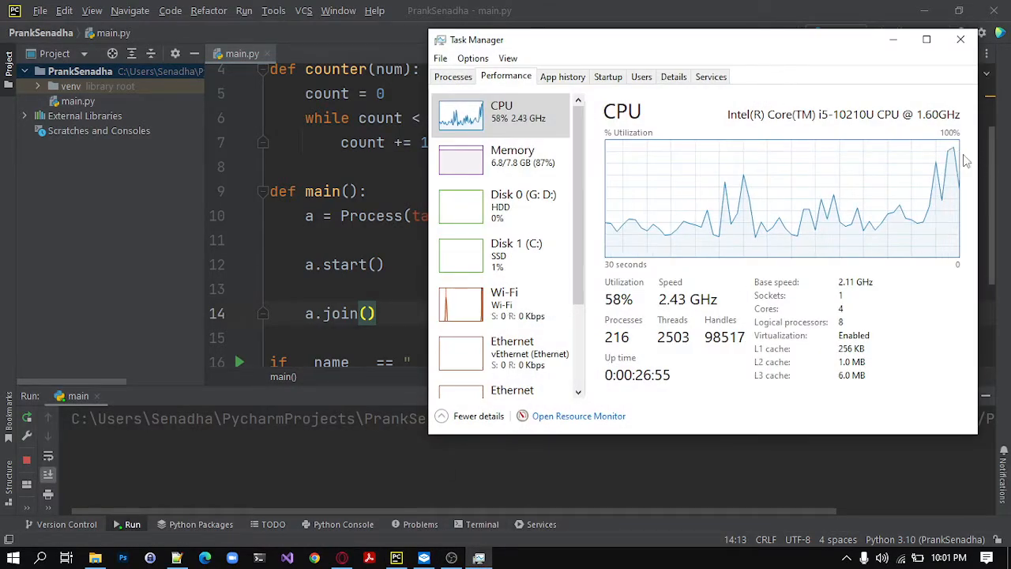
mouse_move(930, 169)
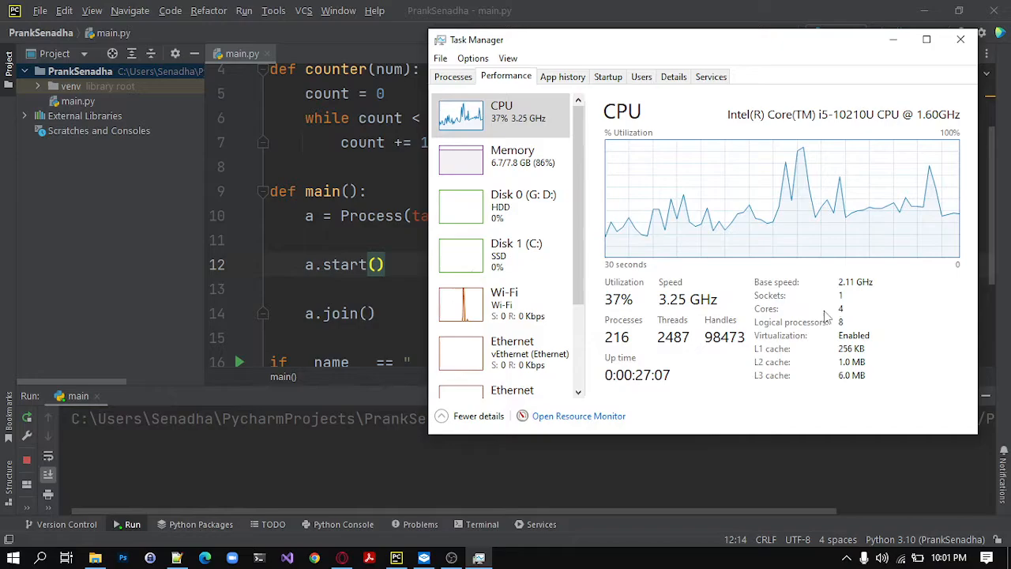
mouse_move(825, 318)
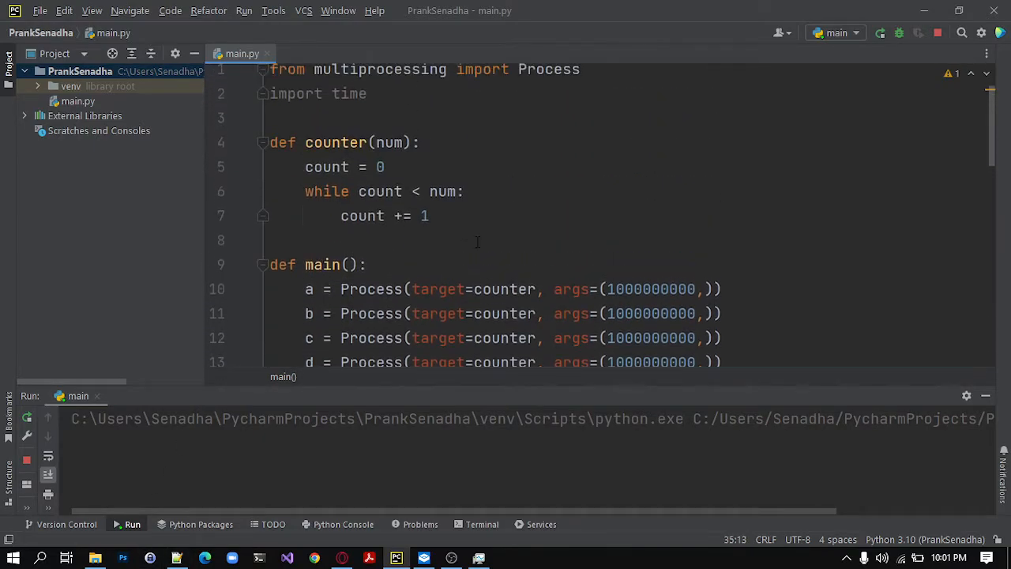
scroll(down, 3)
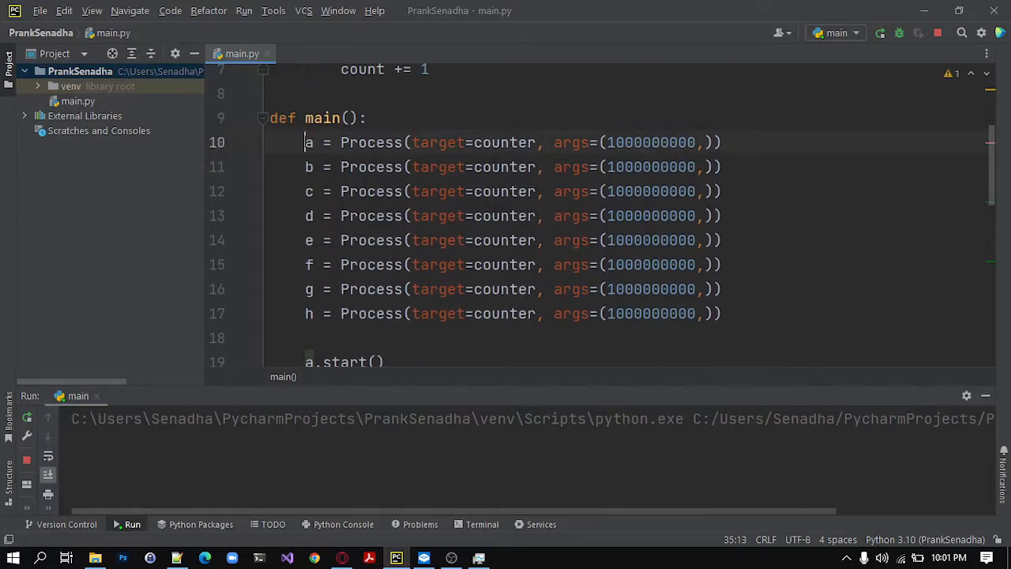
click(309, 142)
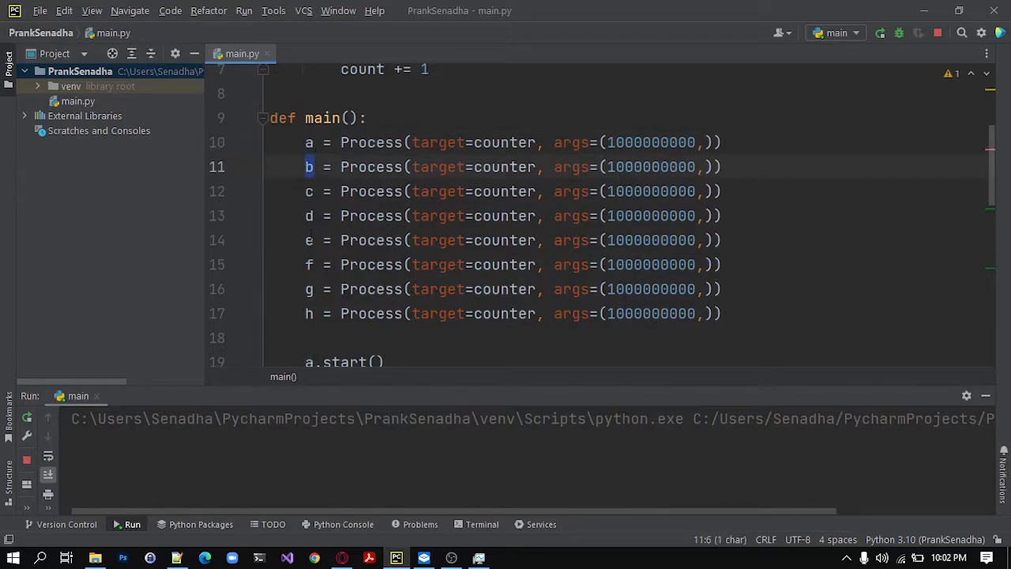
scroll(down, 3)
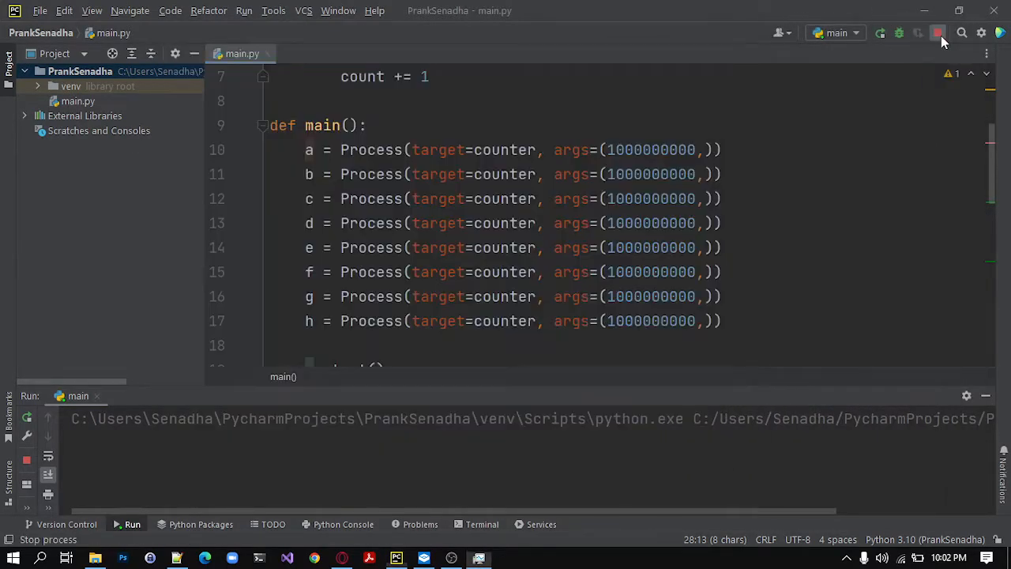
click(938, 33)
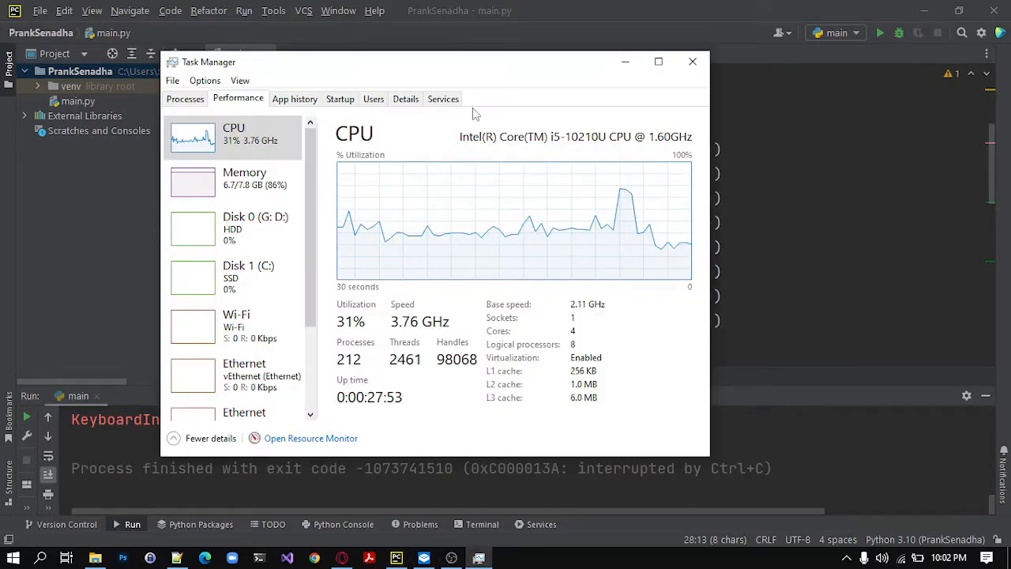
- Stop the running script from PyCharm's toolbar and confirm CPU drops to about 31%
click(691, 61)
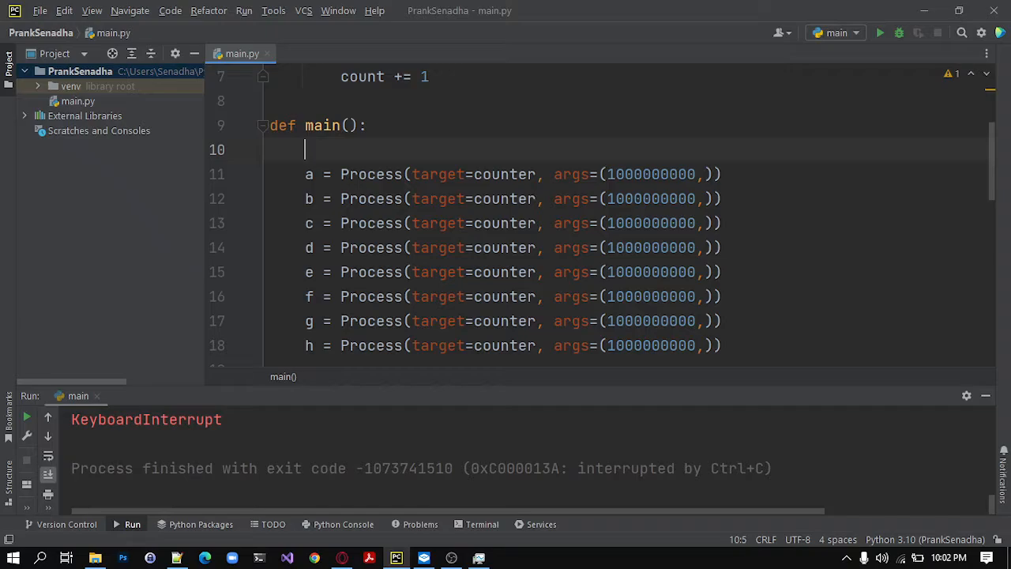
- Wrap the eight counter Process definitions in main() inside a while True loop
text(while)
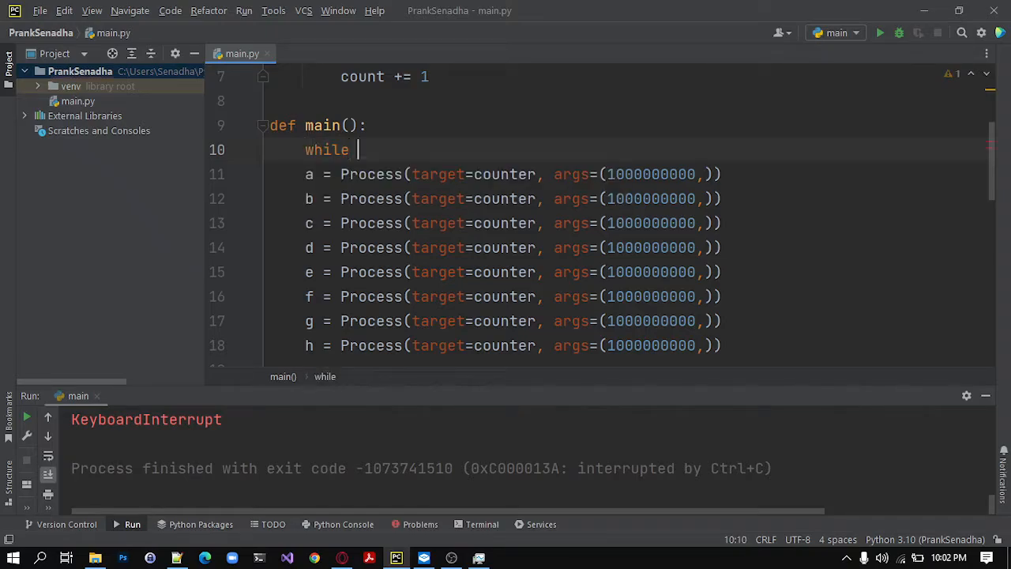
text(_True:)
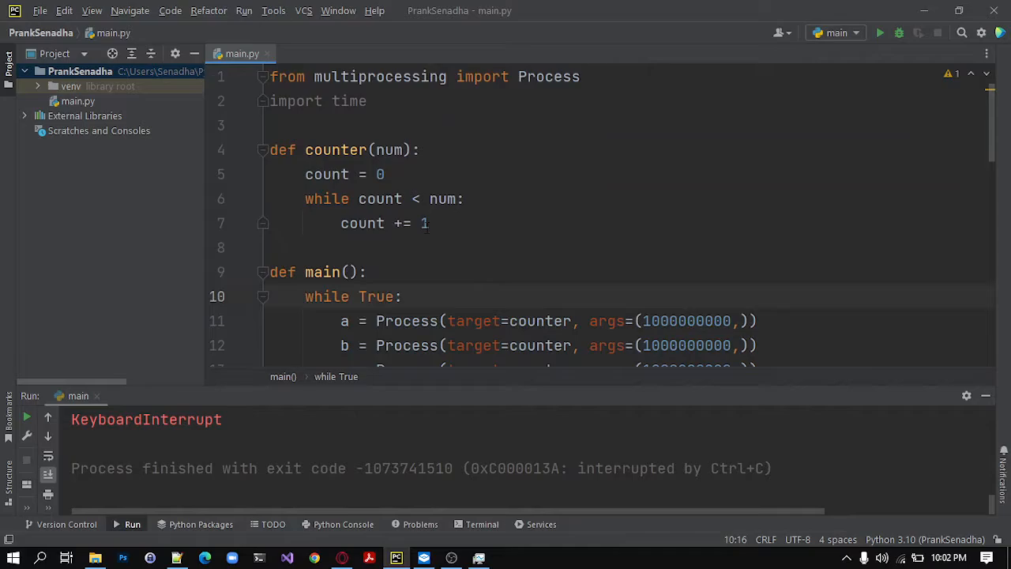
mouse_move(555, 63)
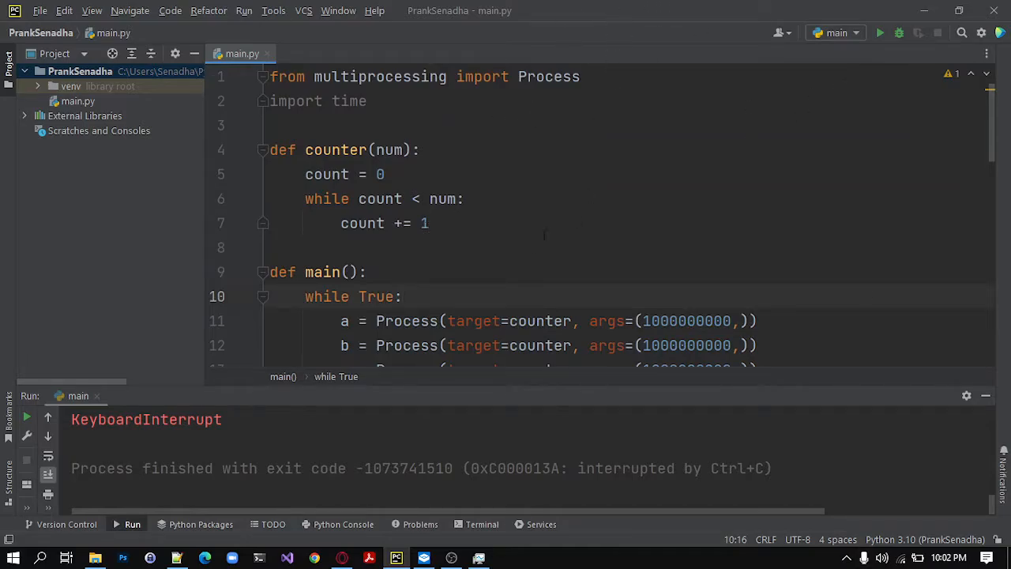
scroll(down, 3)
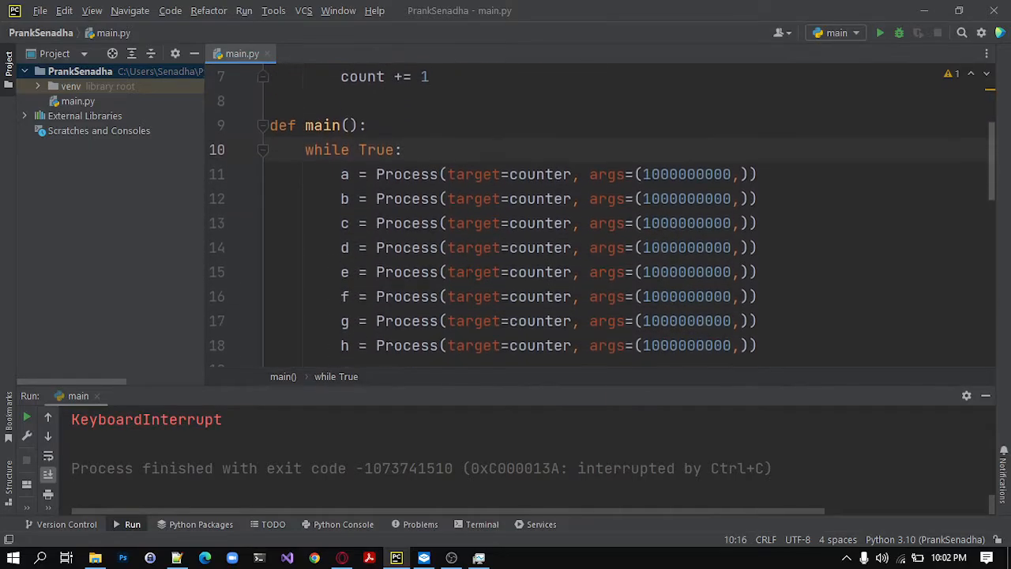
mouse_move(283, 405)
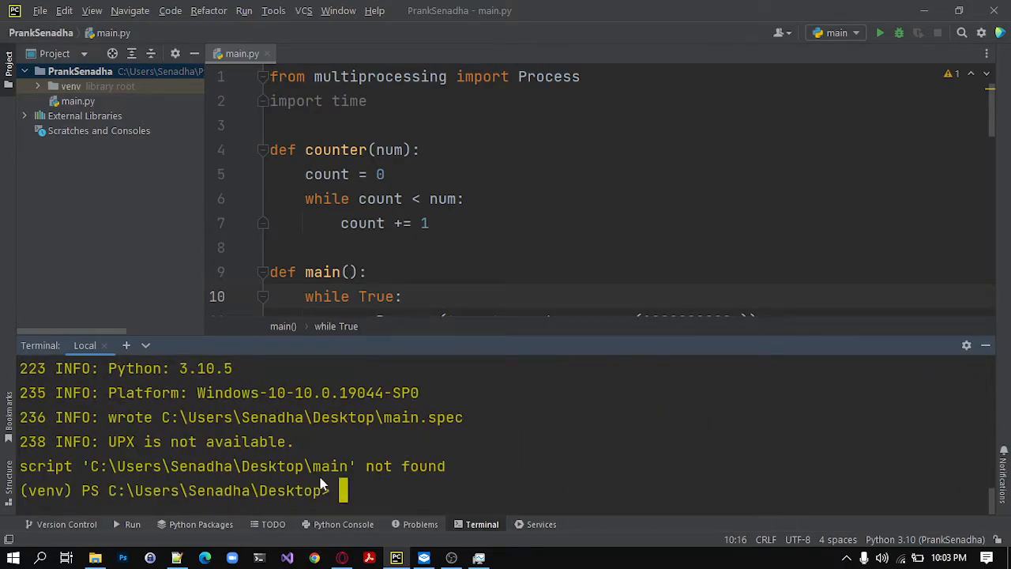
- Run pip install pyinstaller in the PyCharm terminal
text(pip)
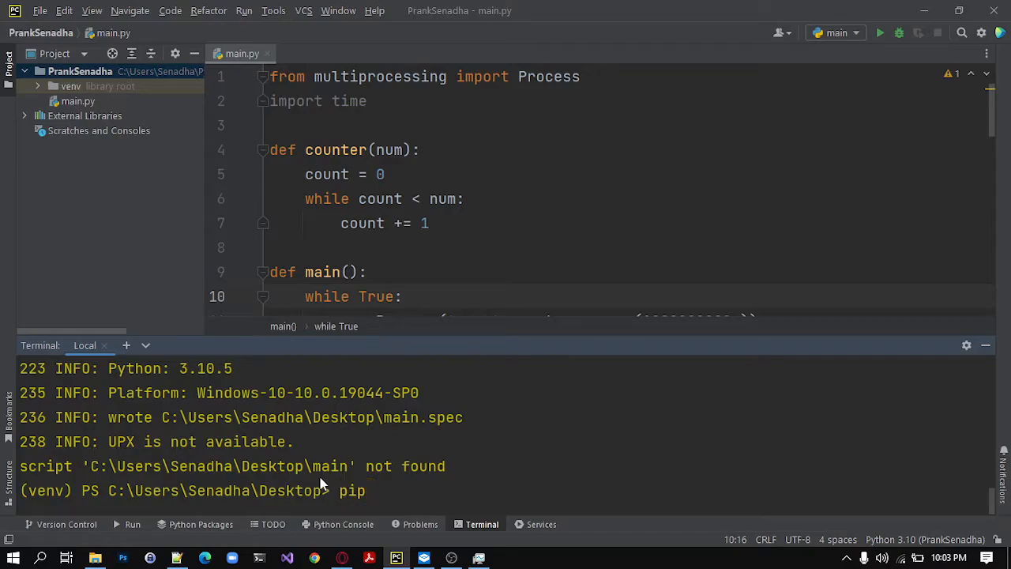
text(install)
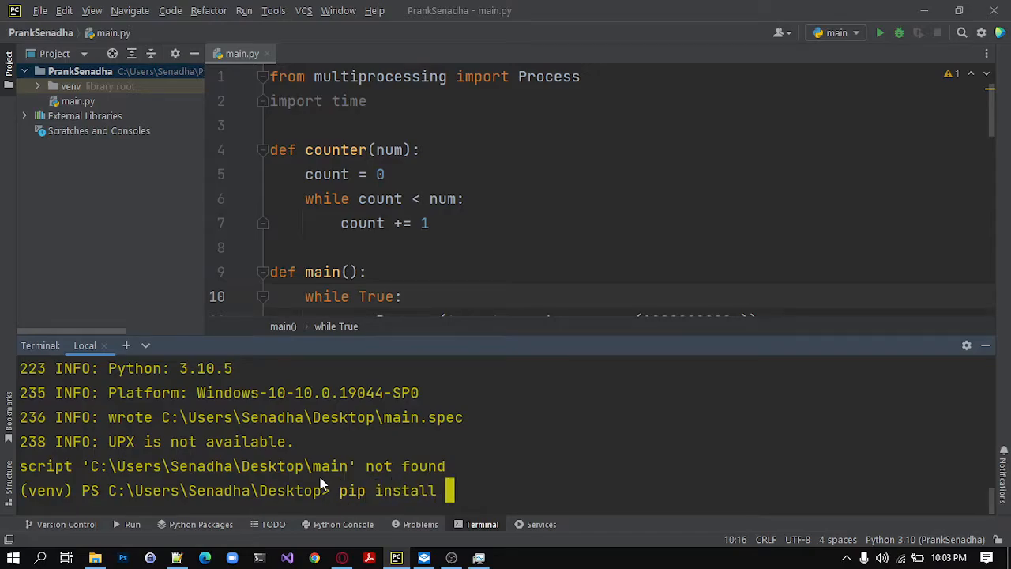
text(p)
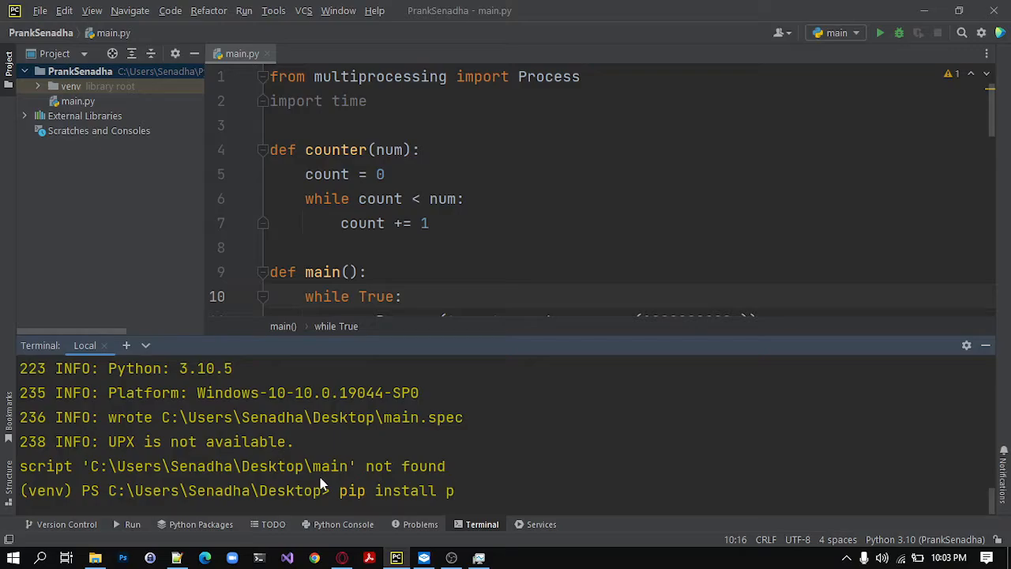
text(yinsta)
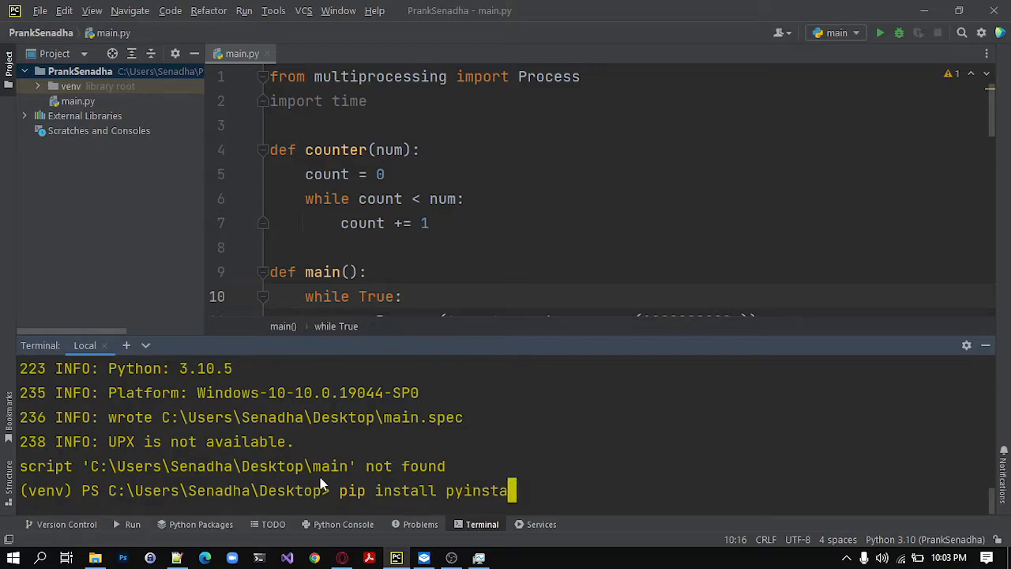
key(enter)
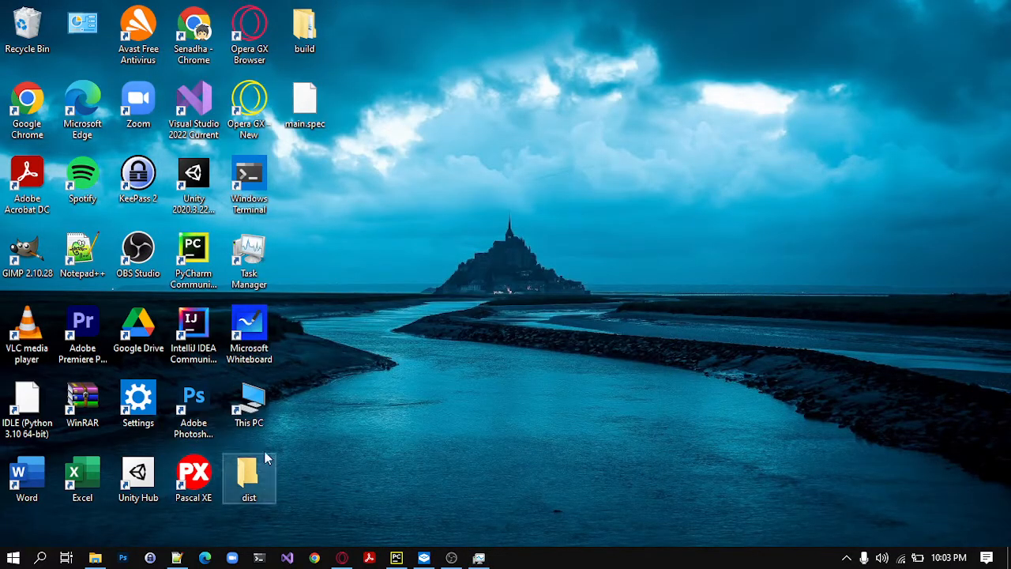
- Create a new Desktop folder named exe and open it
right_click(268, 458)
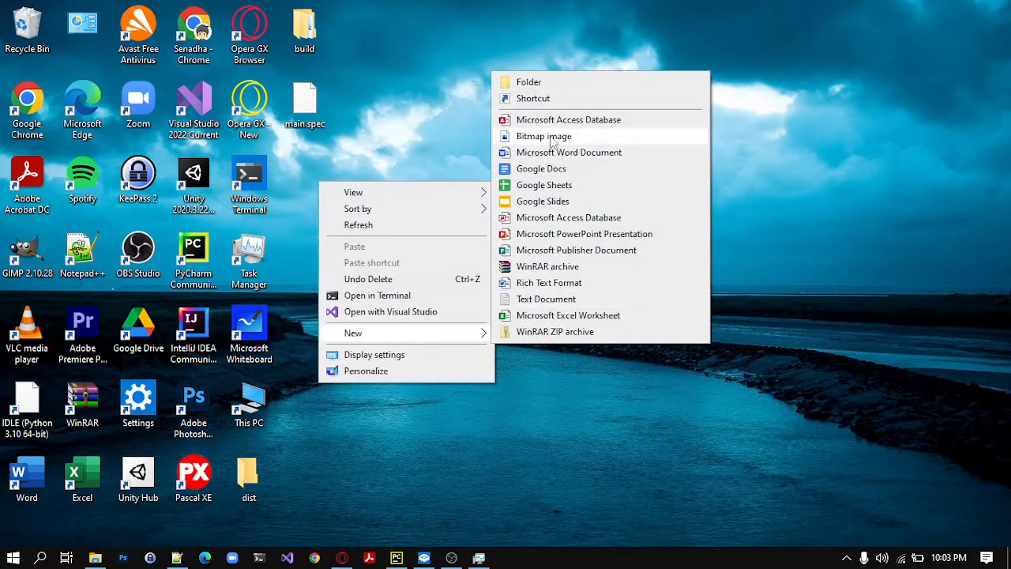
click(527, 81)
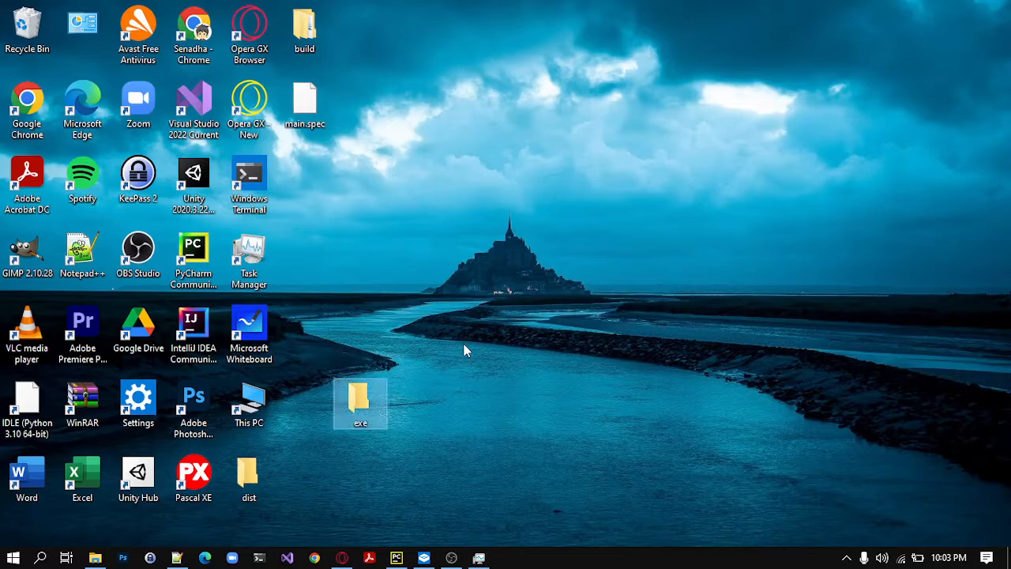
double_click(360, 403)
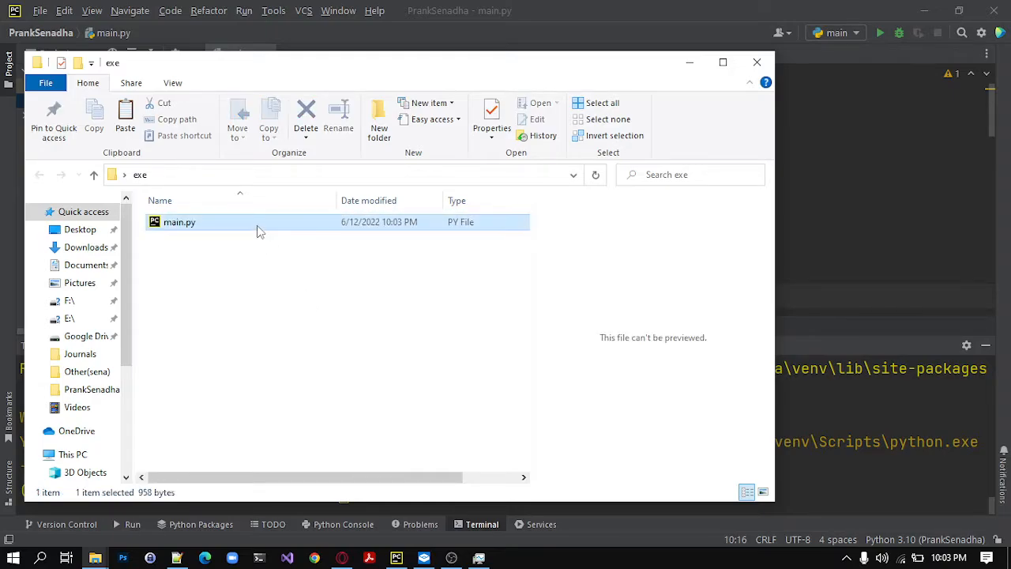
mouse_move(237, 225)
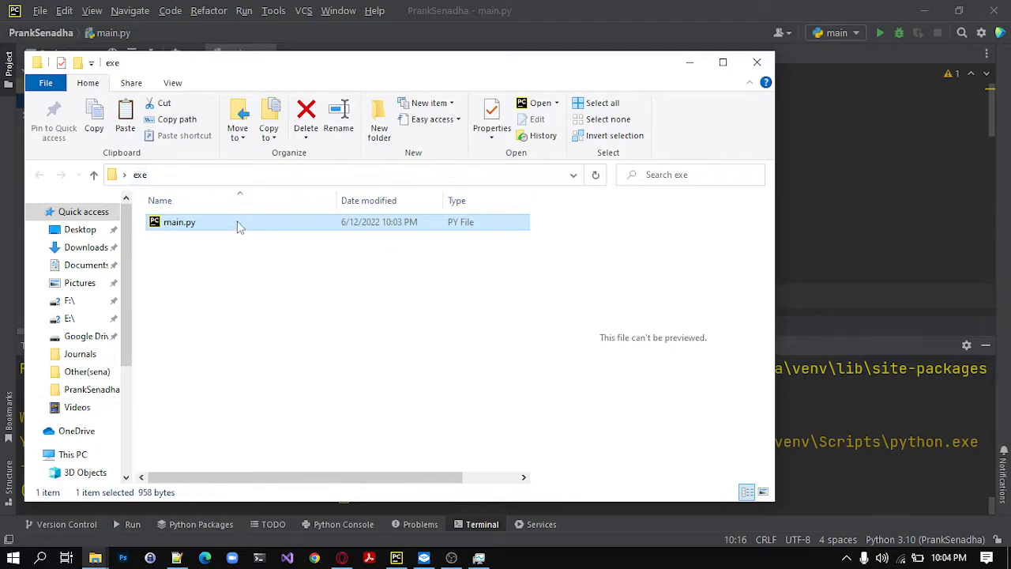
- Copy main.py's exe folder location from its Properties dialog, then close it
click(491, 119)
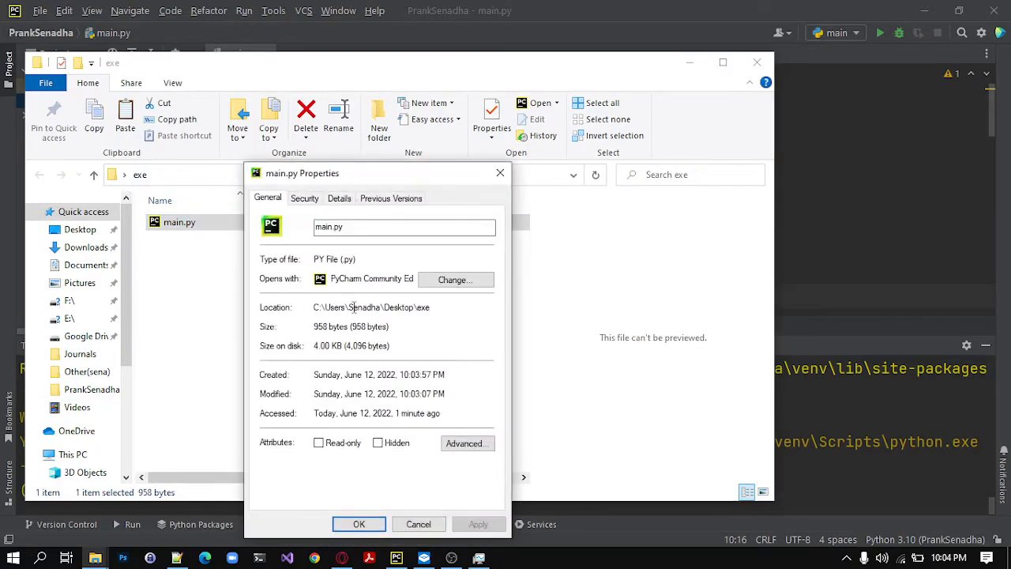
triple_click(371, 307)
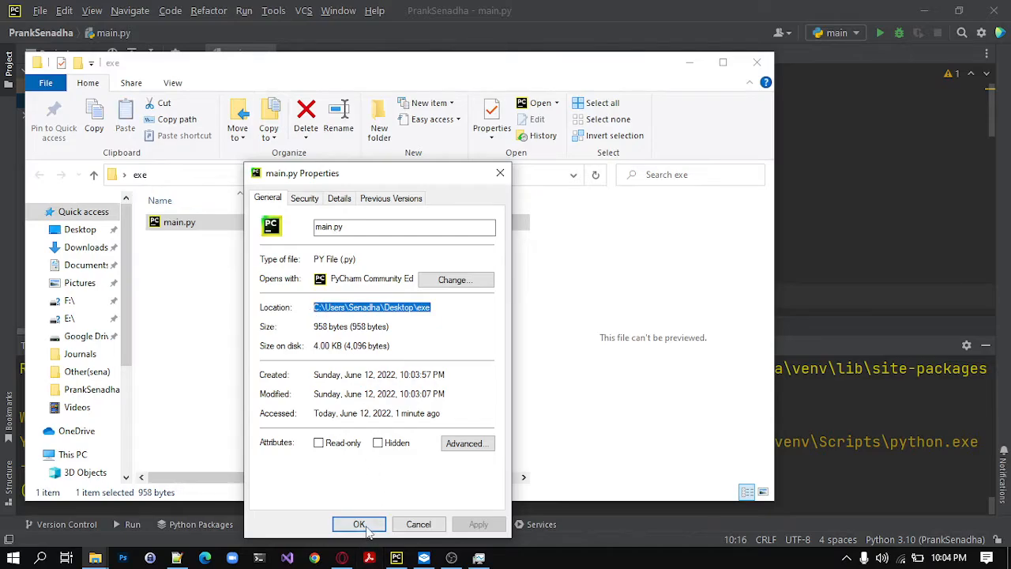
click(358, 523)
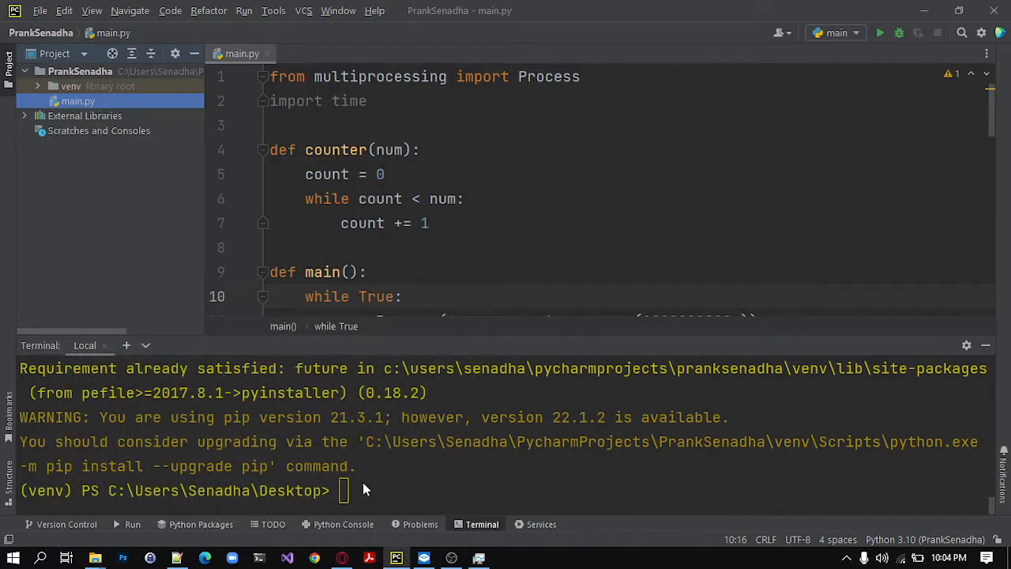
- Change the terminal directory to C:\Users\Senadha\Desktop\exe
text(c)
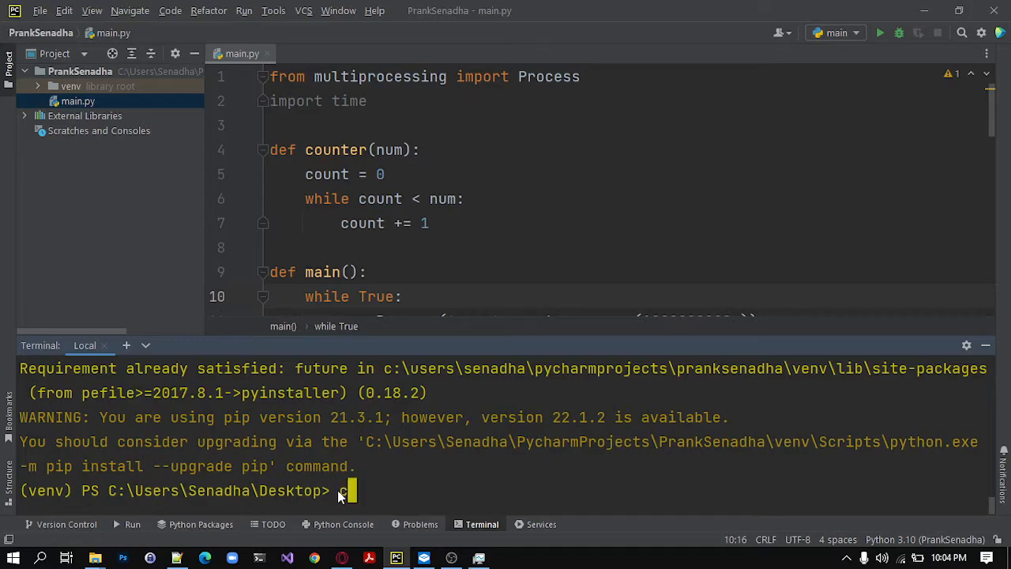
text(cd C:\Users\Senadha\Desktop\exe)
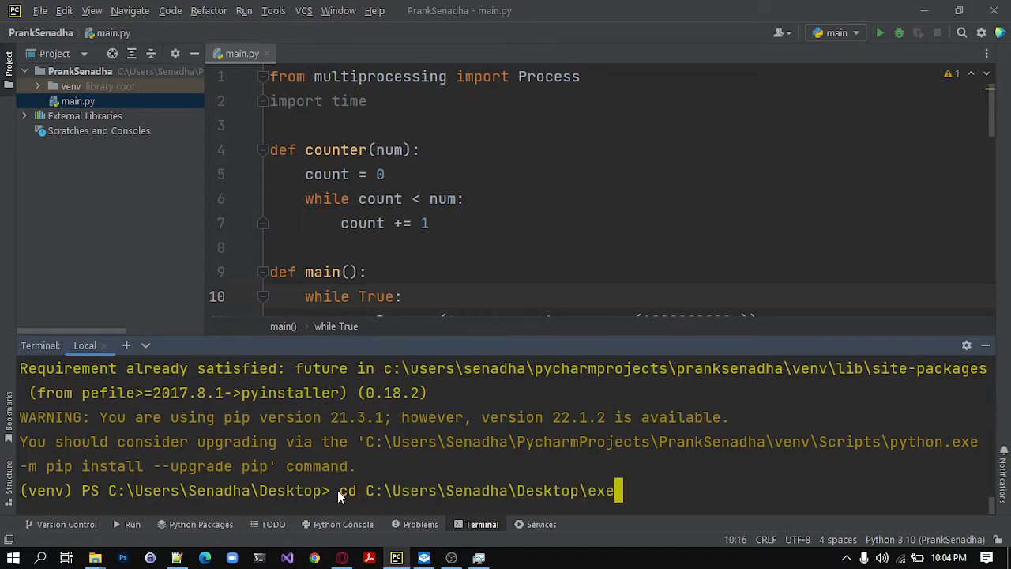
key(enter)
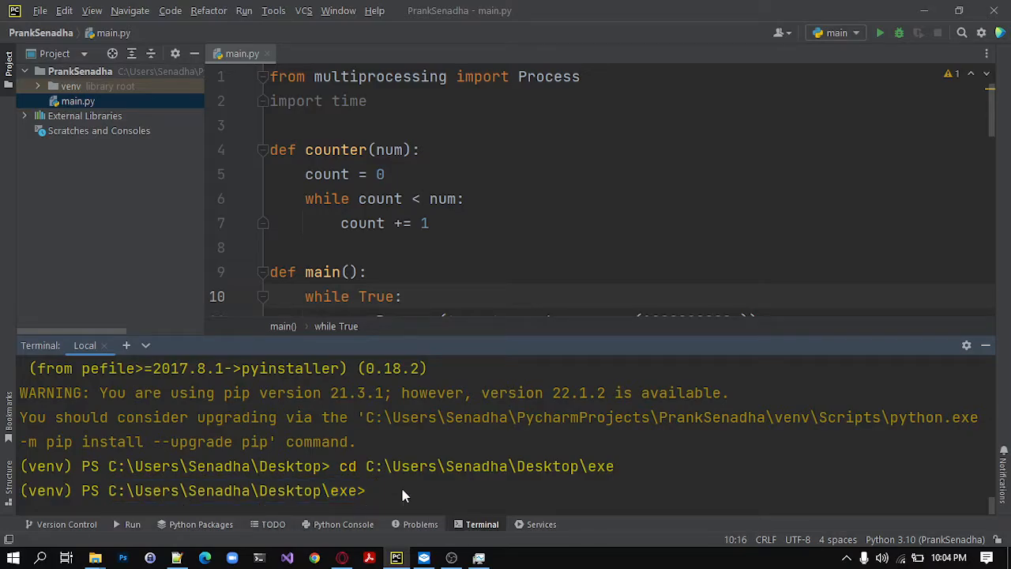
- Run pyinstaller -F -w main.py to build a single windowless main.exe
text(p)
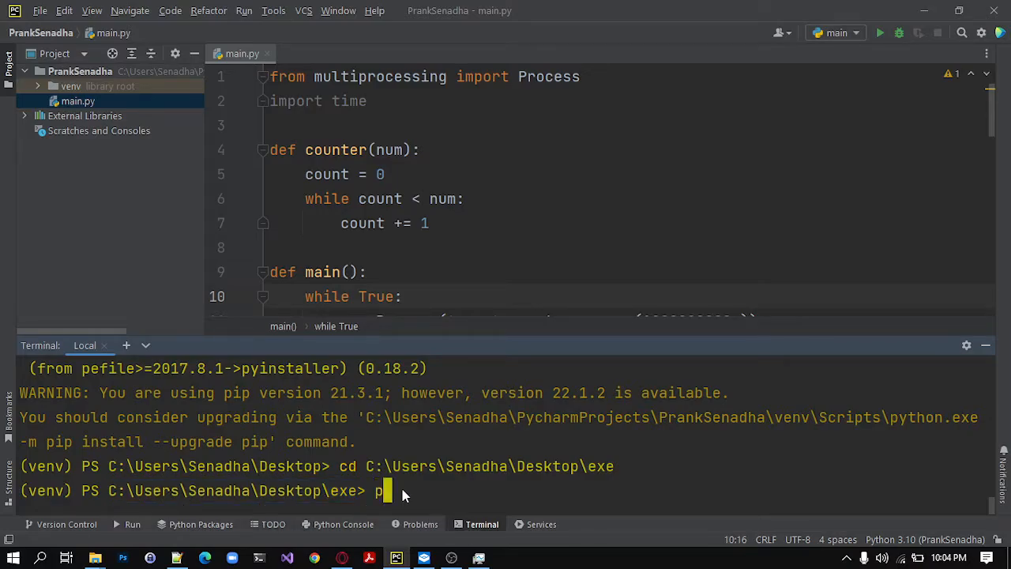
text(yinst)
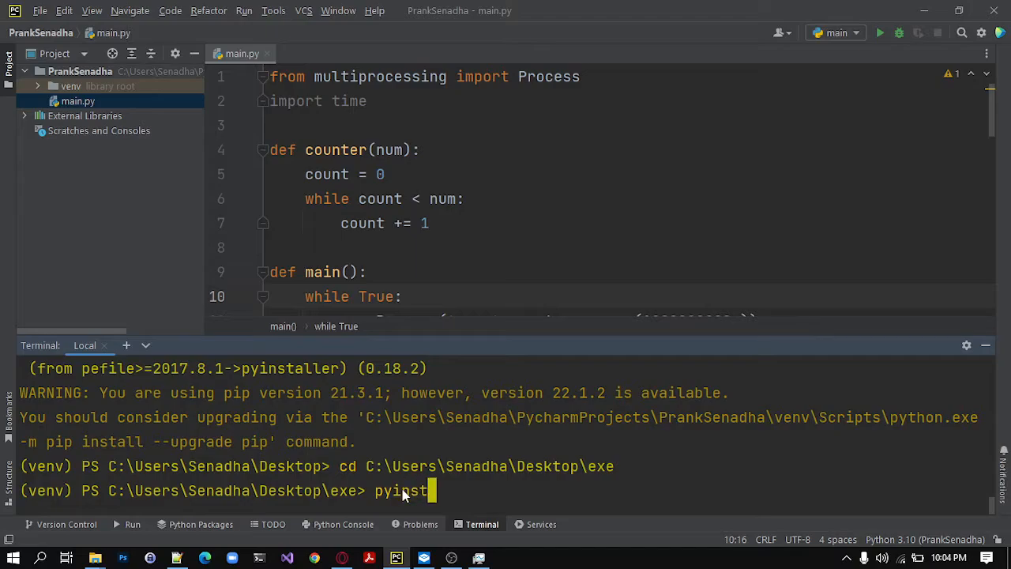
text(aller)
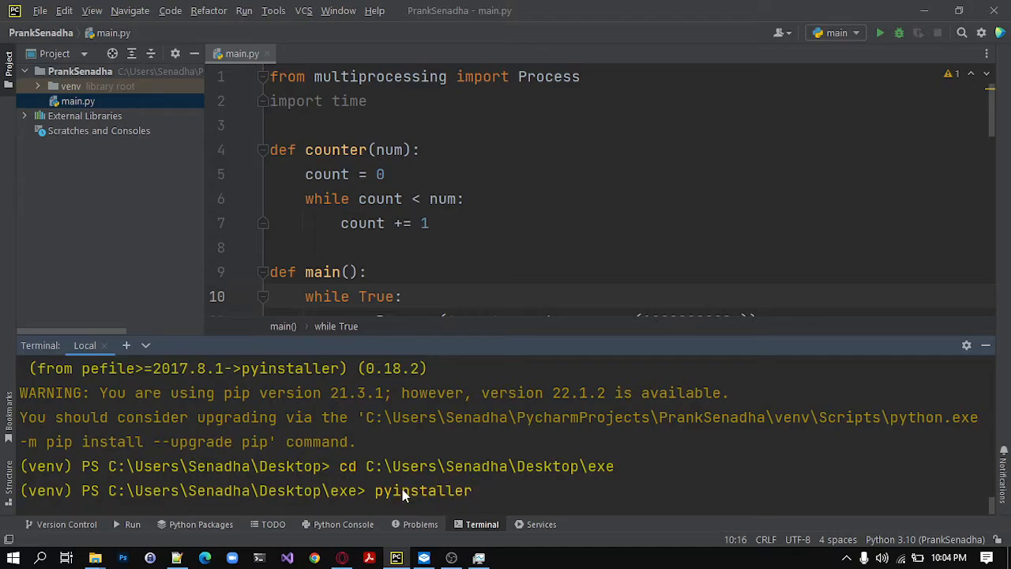
text(-F -w)
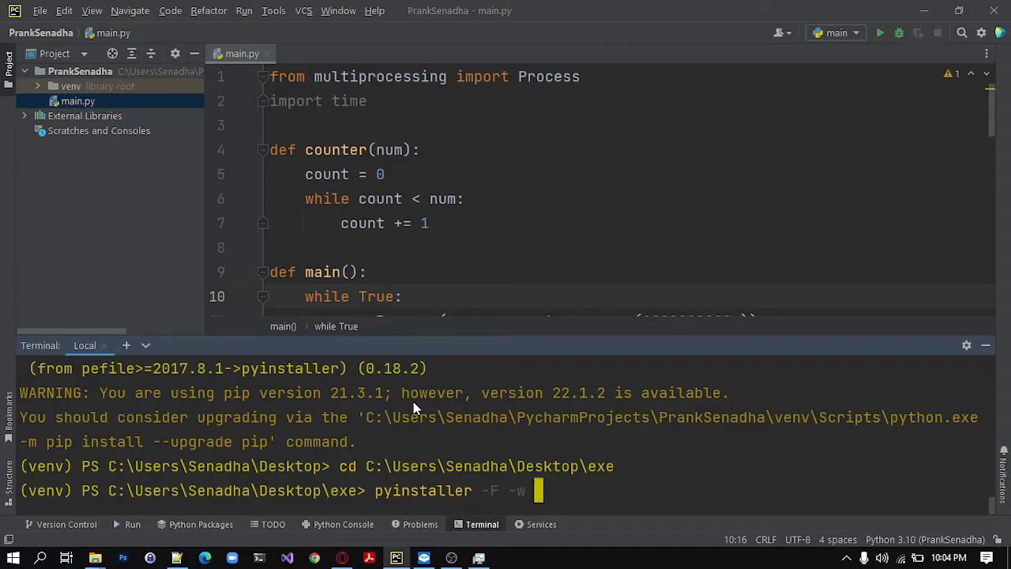
text(main)
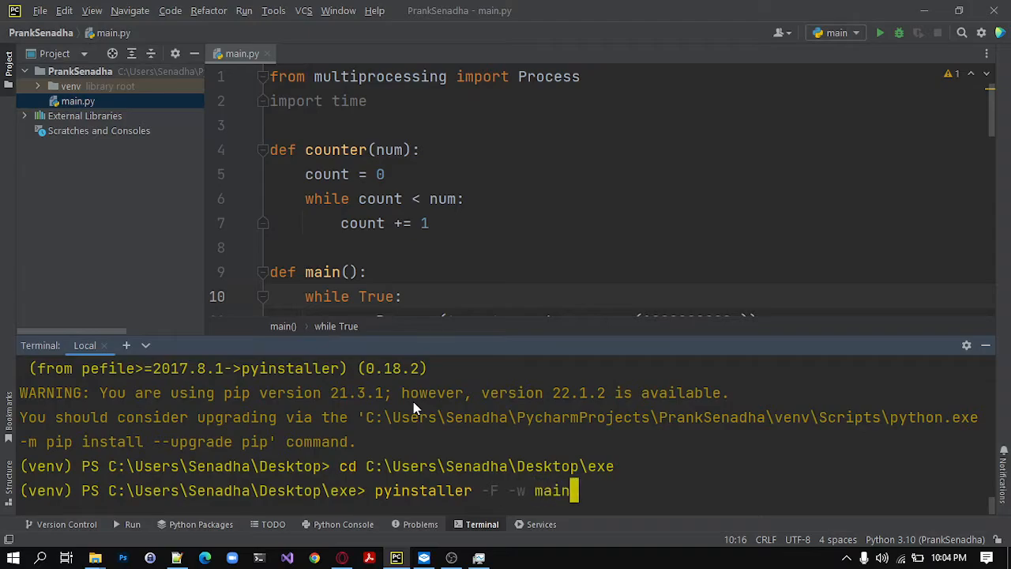
text(.py)
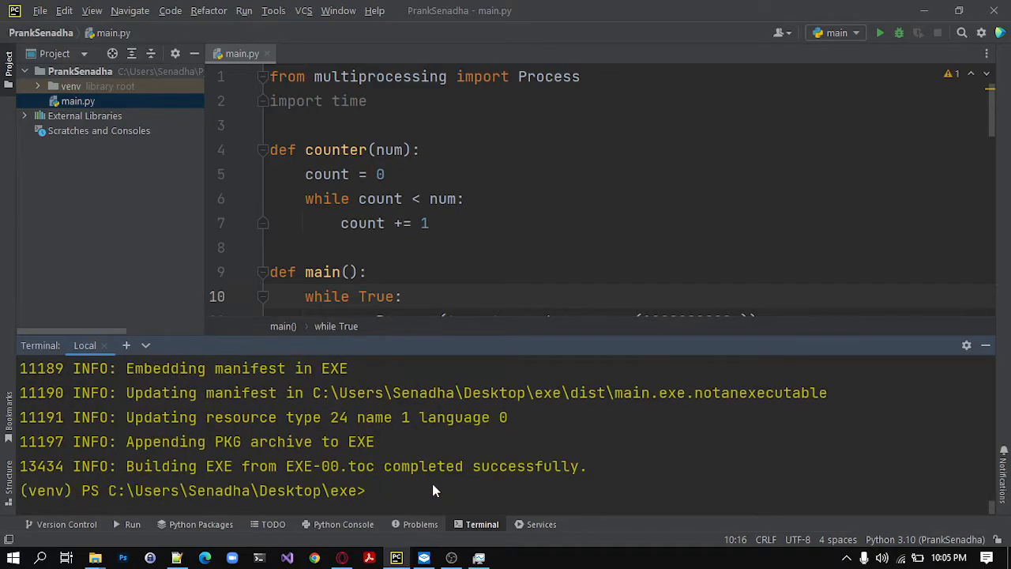
mouse_move(408, 493)
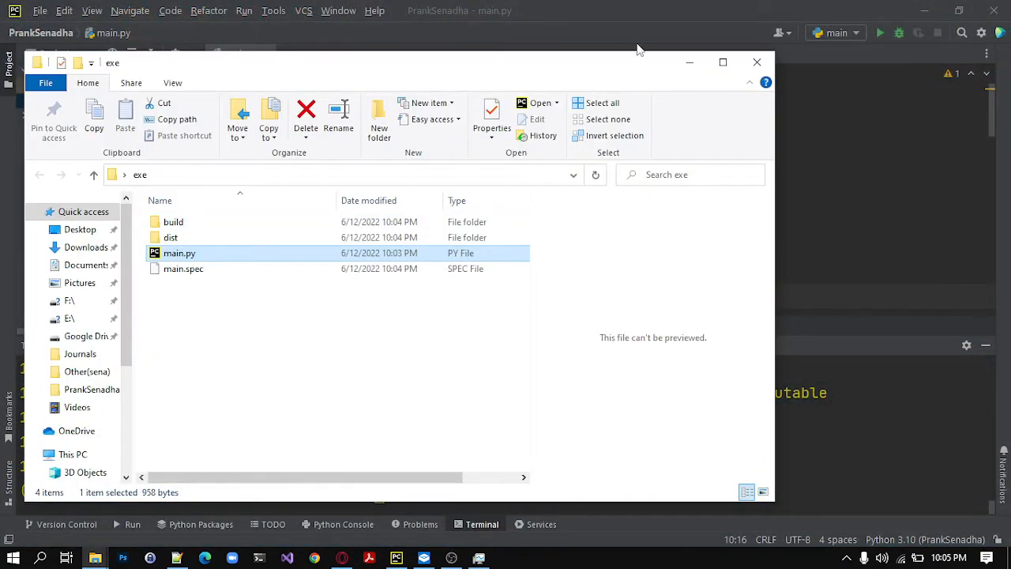
- Open the exe\dist folder to reveal the built main.exe, restoring its window from the taskbar
double_click(170, 237)
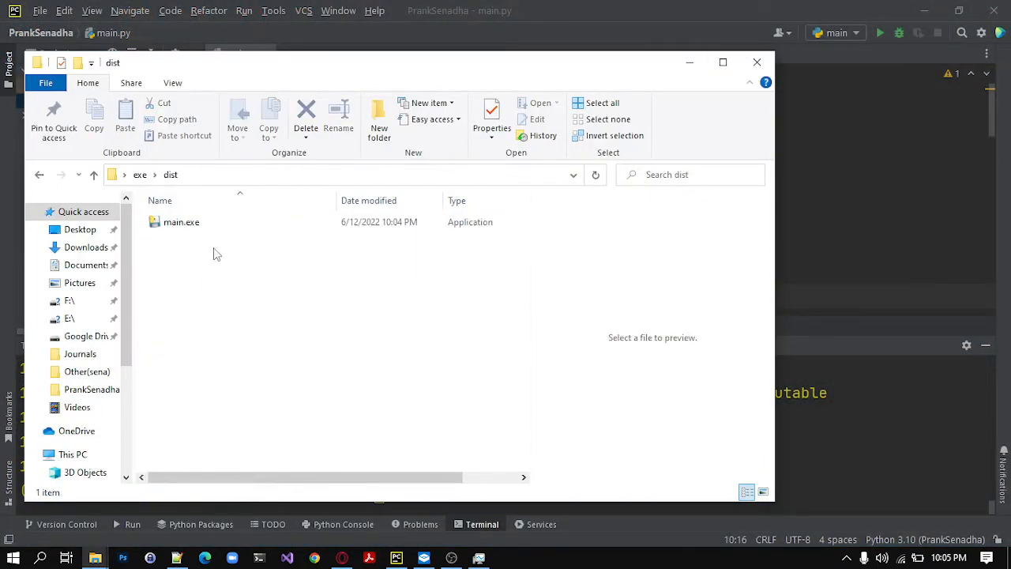
mouse_move(219, 199)
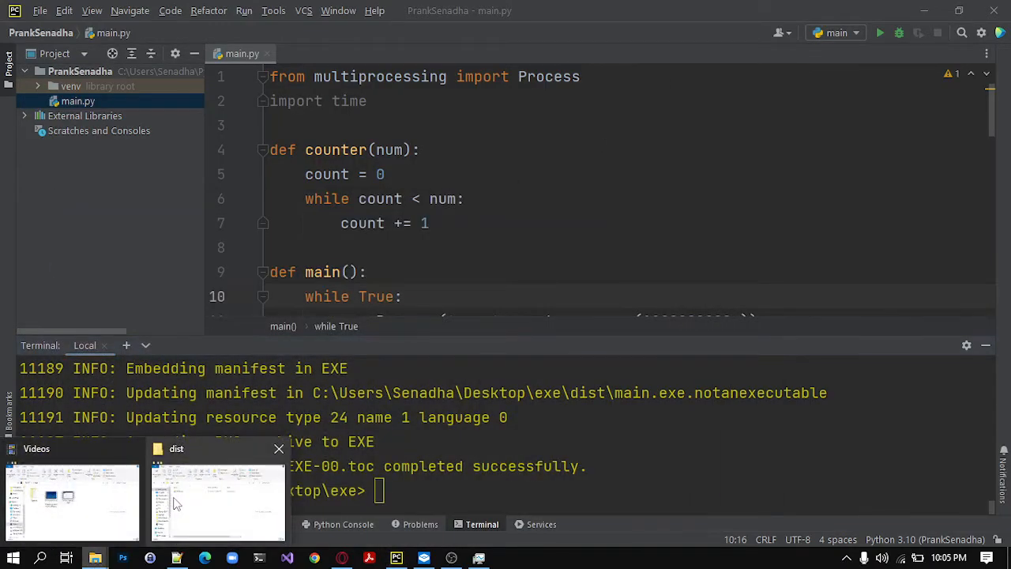
click(218, 497)
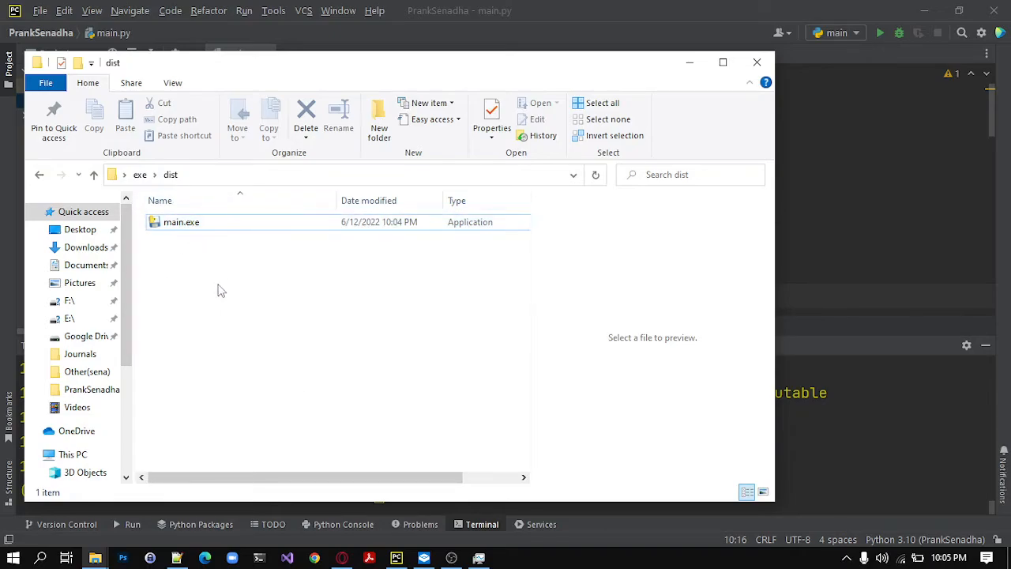
mouse_move(666, 98)
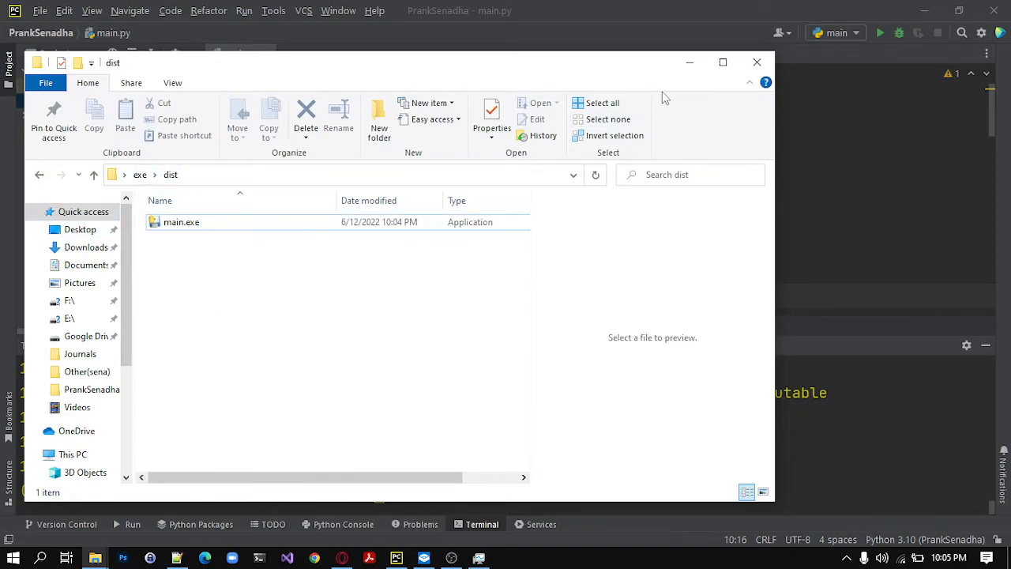